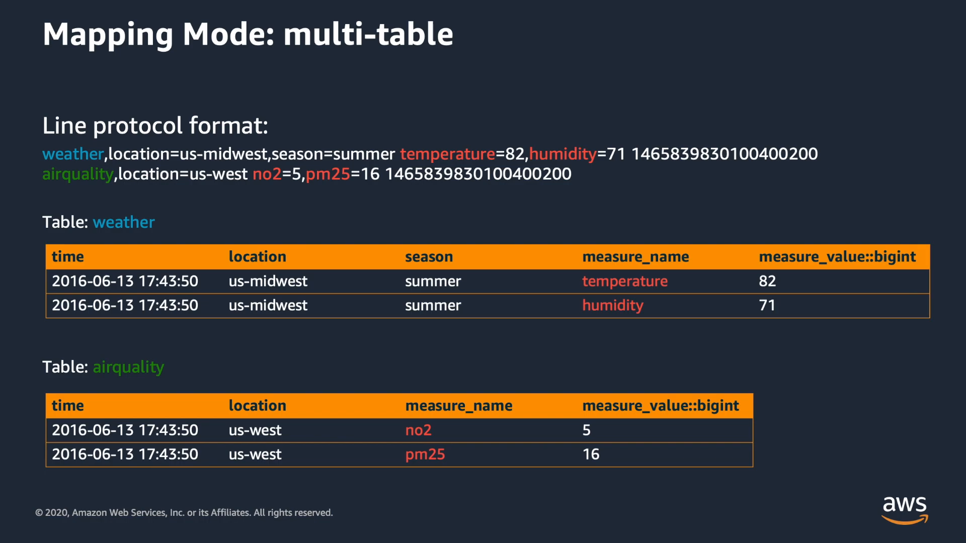
# Advance to the slide showing both measurements merged into one my_readings table.
pyautogui.press('Right')
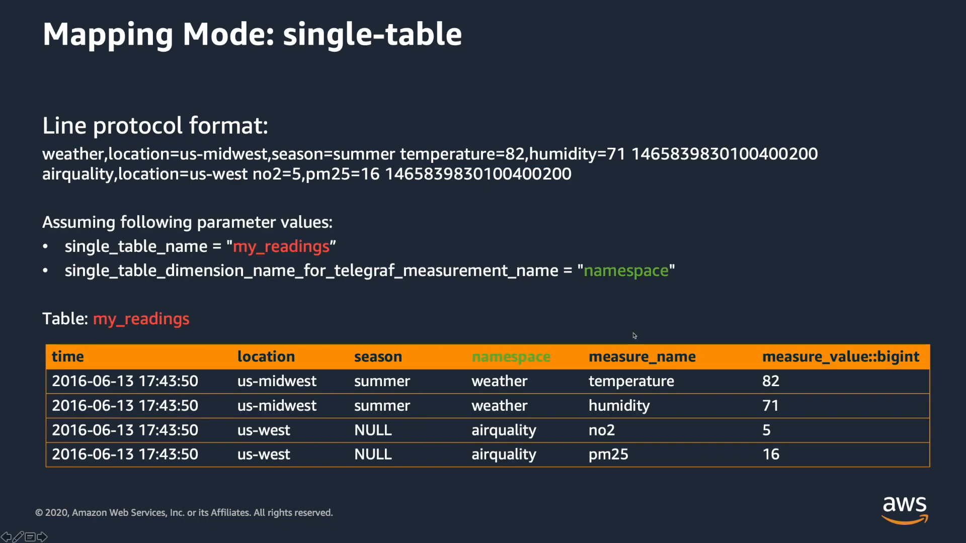
pyautogui.moveTo(634, 335)
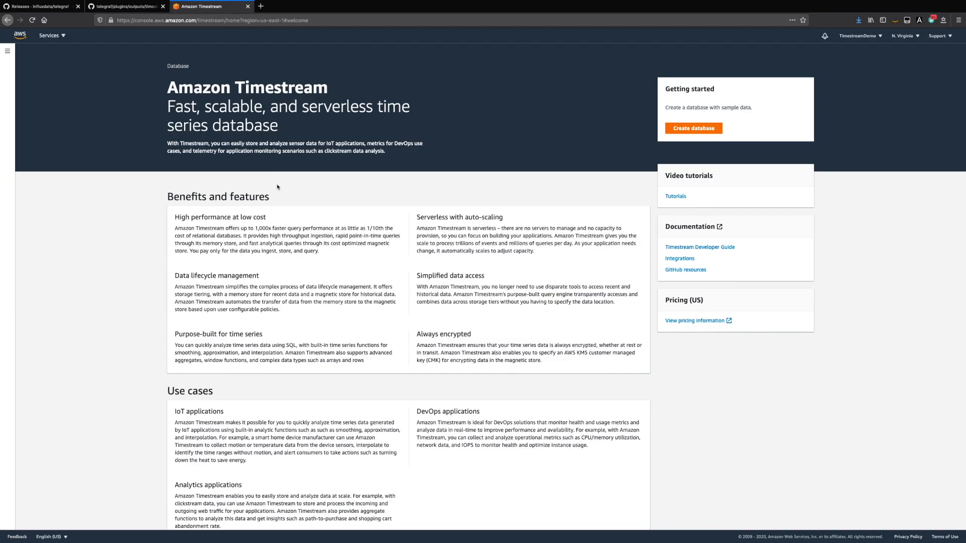
# Create a Standard Timestream database named telegrafdemo from the Databases page.
pyautogui.click(7, 51)
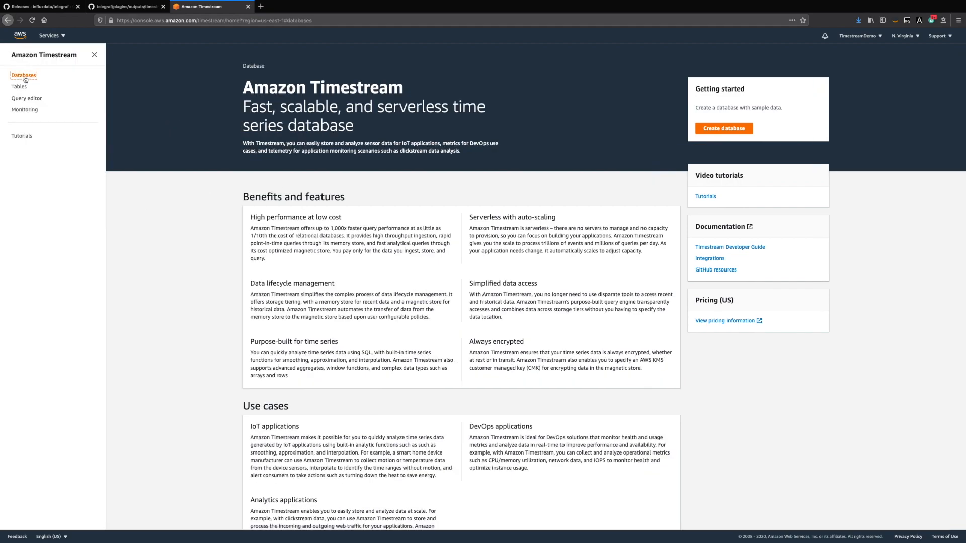
pyautogui.click(24, 75)
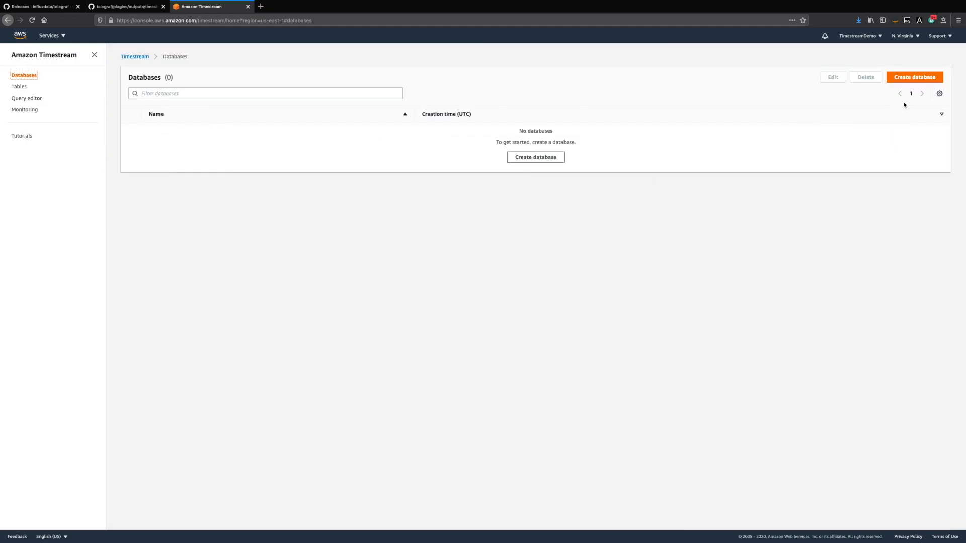
pyautogui.click(914, 77)
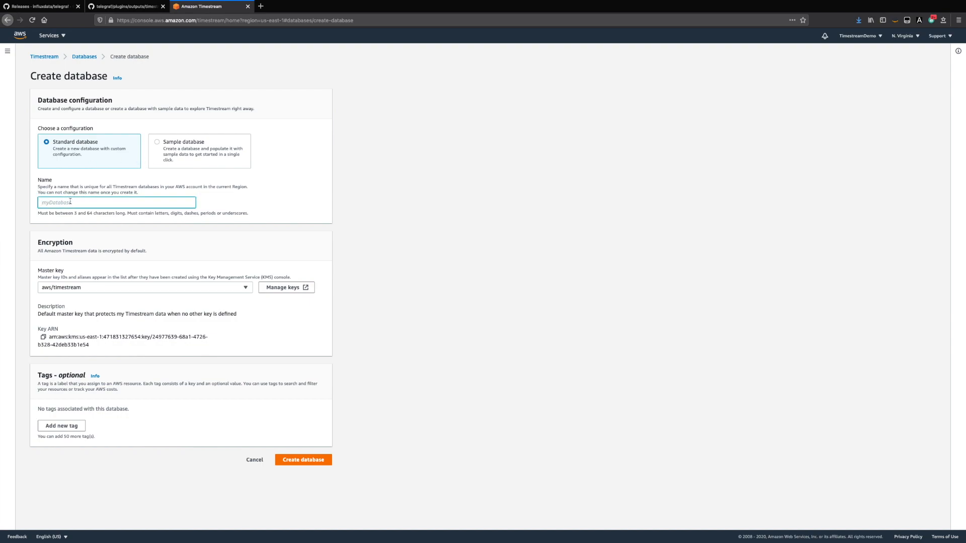
pyautogui.write('telegrafdemo')
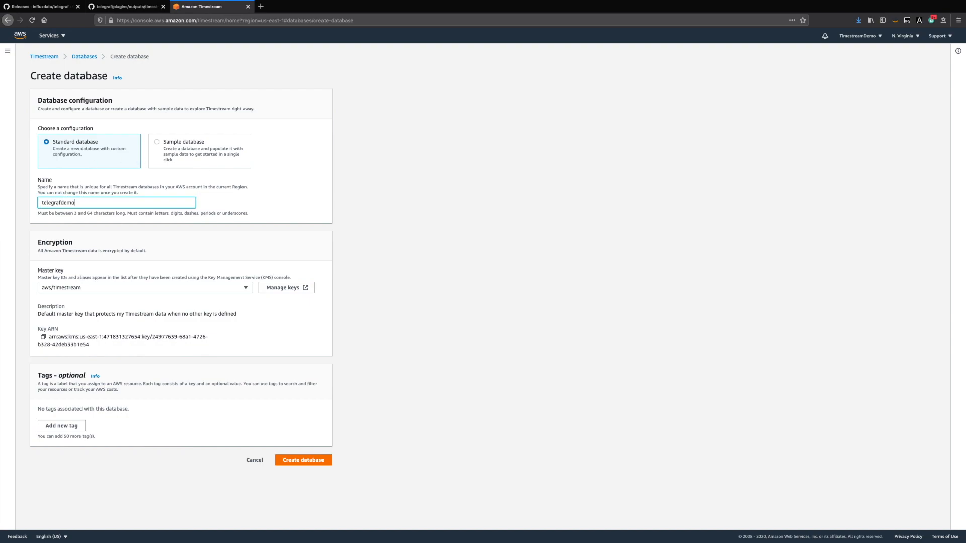
pyautogui.click(302, 459)
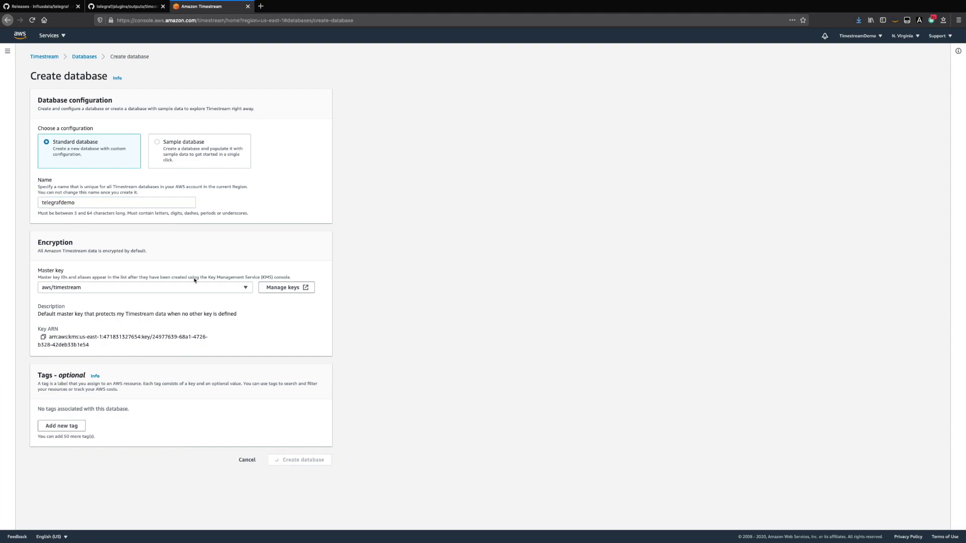
pyautogui.click(299, 459)
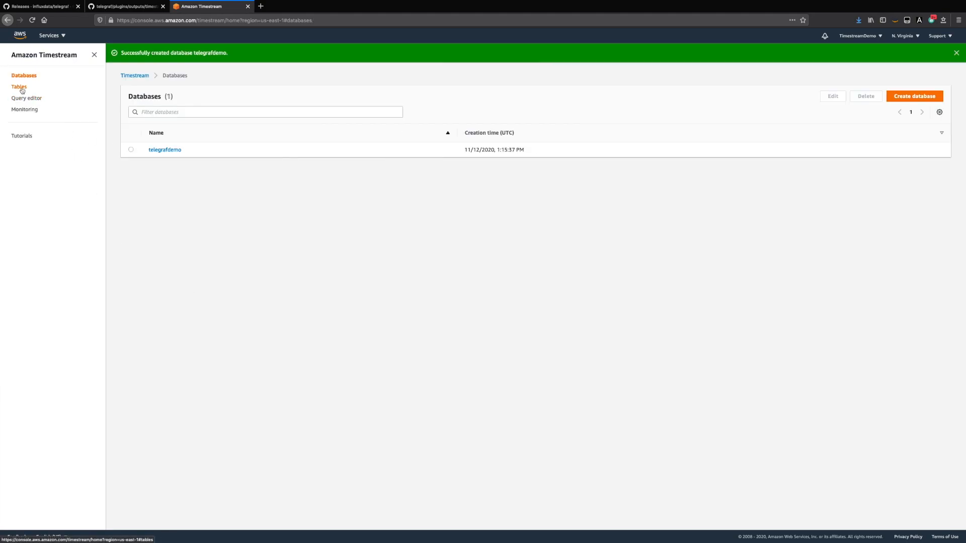
# Create the cpu table with 24-hour memory and 7-day magnetic retention.
pyautogui.click(19, 87)
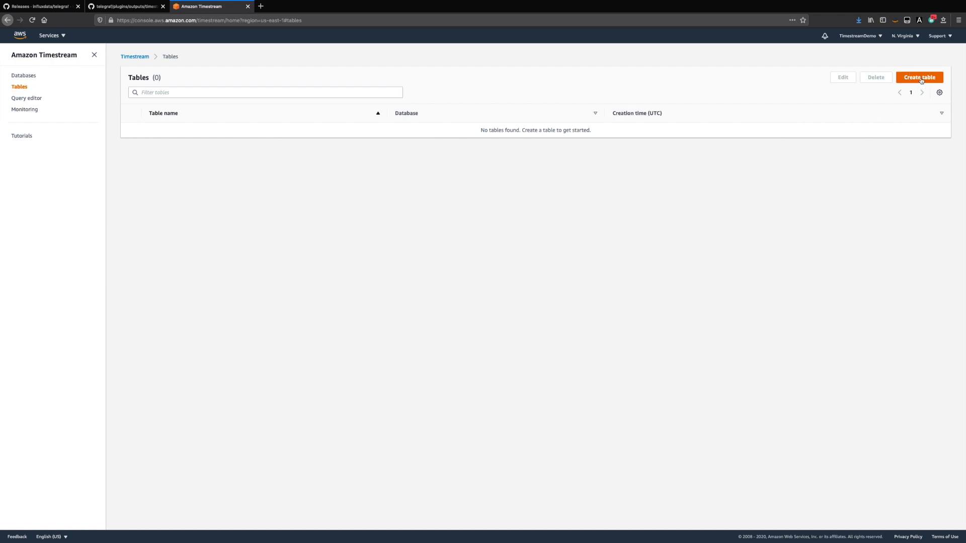
pyautogui.click(918, 77)
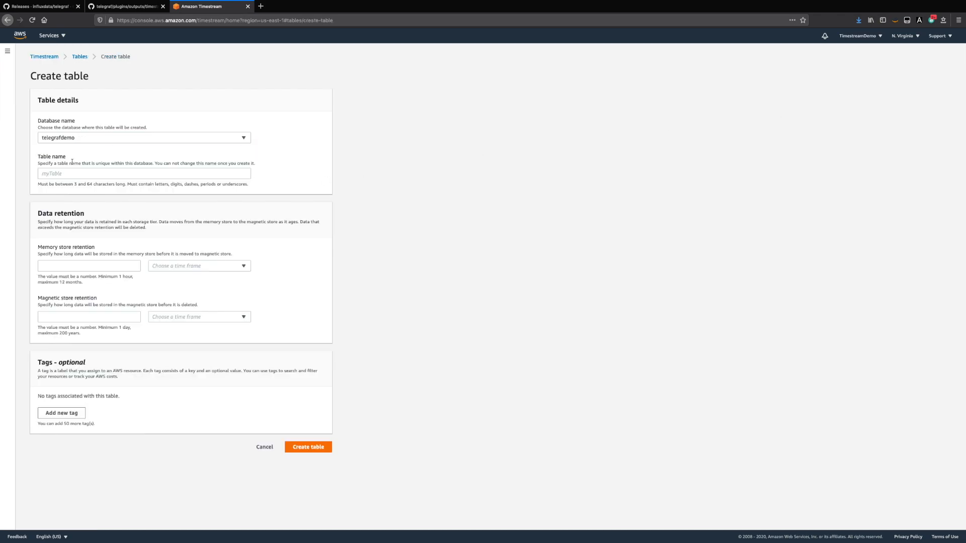
pyautogui.write('cpu')
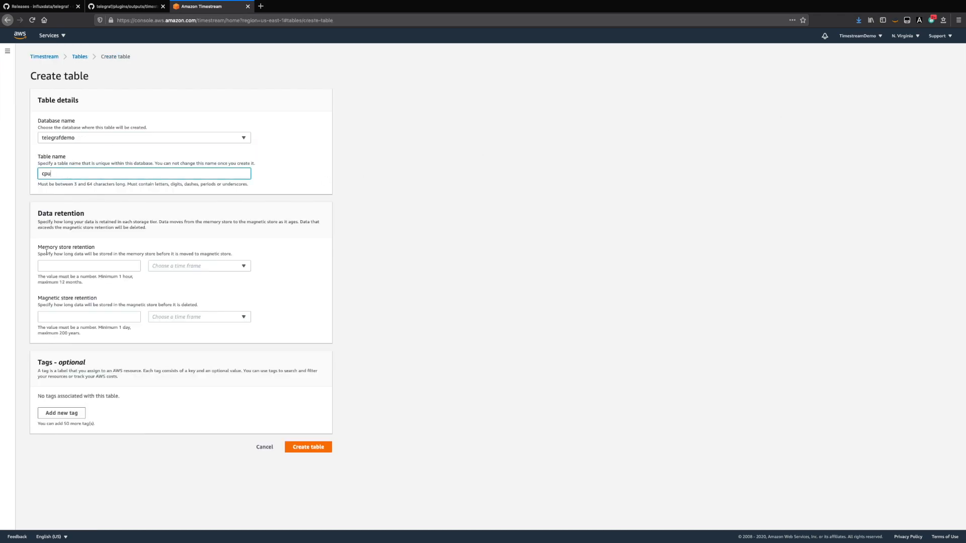
pyautogui.write('24')
pyautogui.click(89, 316)
pyautogui.write('7')
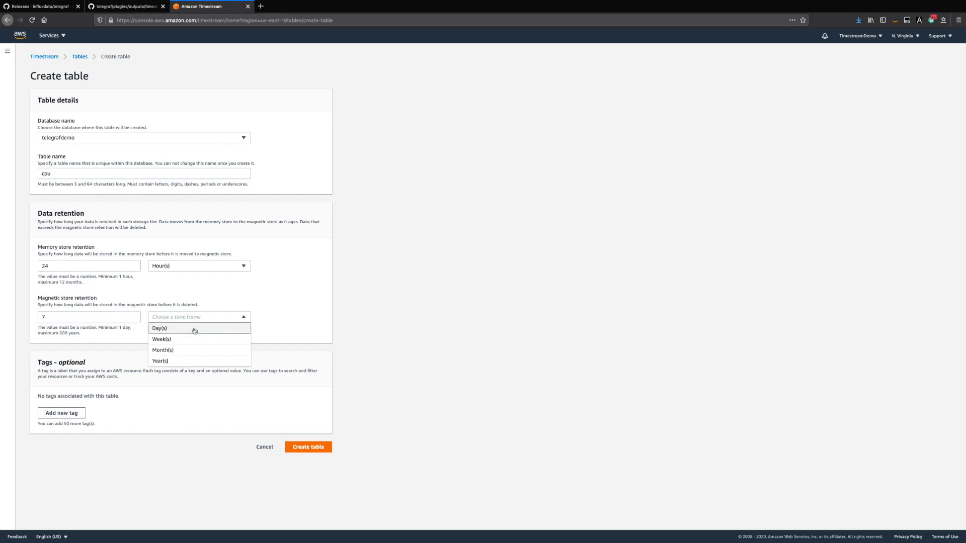
pyautogui.click(159, 327)
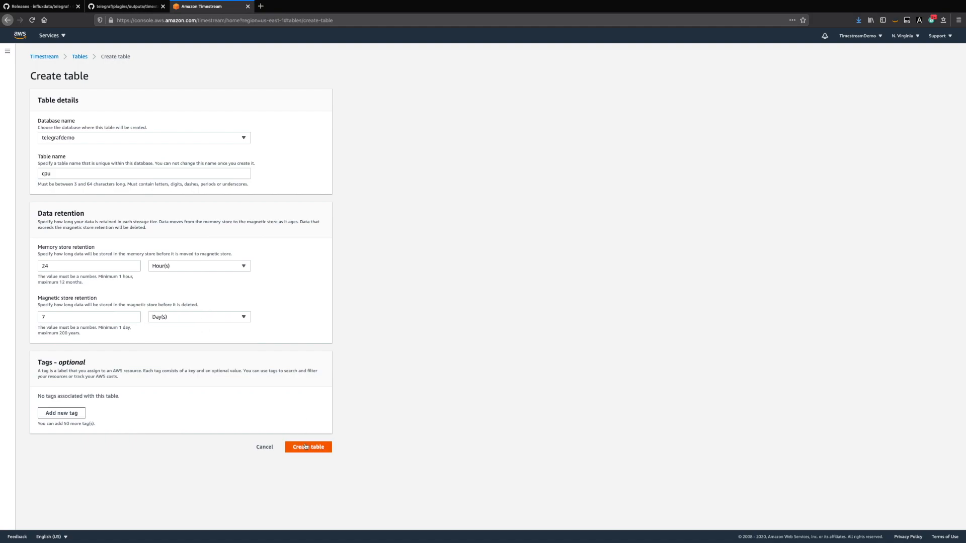
pyautogui.click(308, 446)
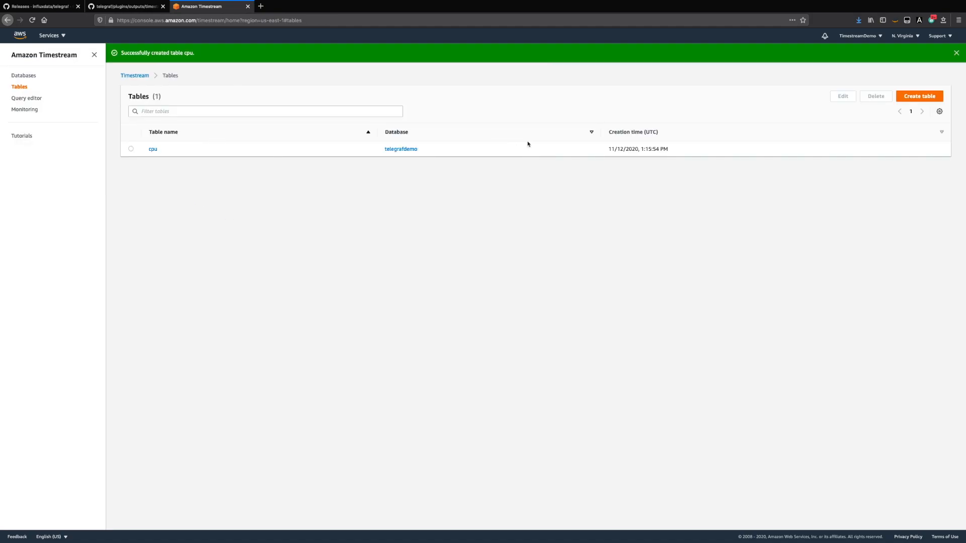
# Create the mem and sample_app tables, each with 24-hour memory and 7-day magnetic retention.
pyautogui.click(918, 96)
pyautogui.write('mem')
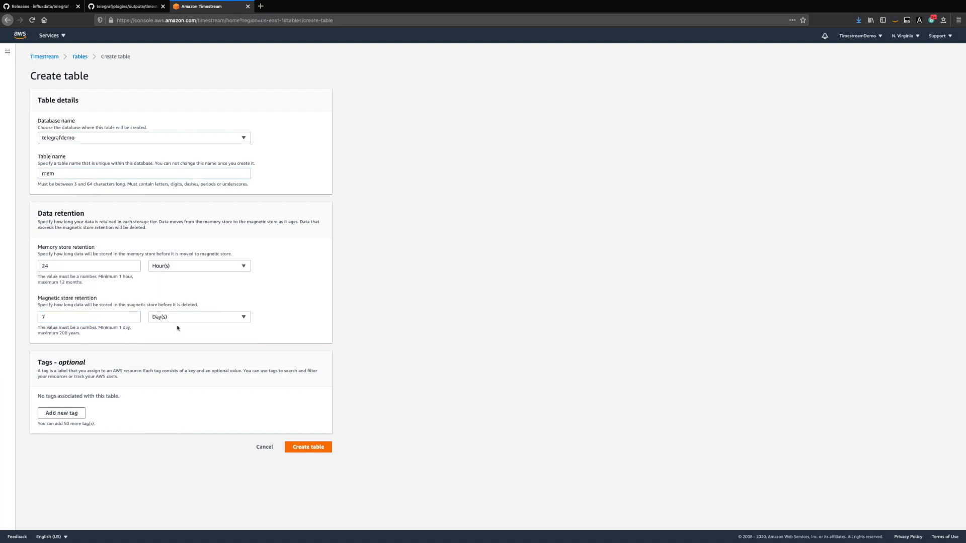
pyautogui.click(307, 447)
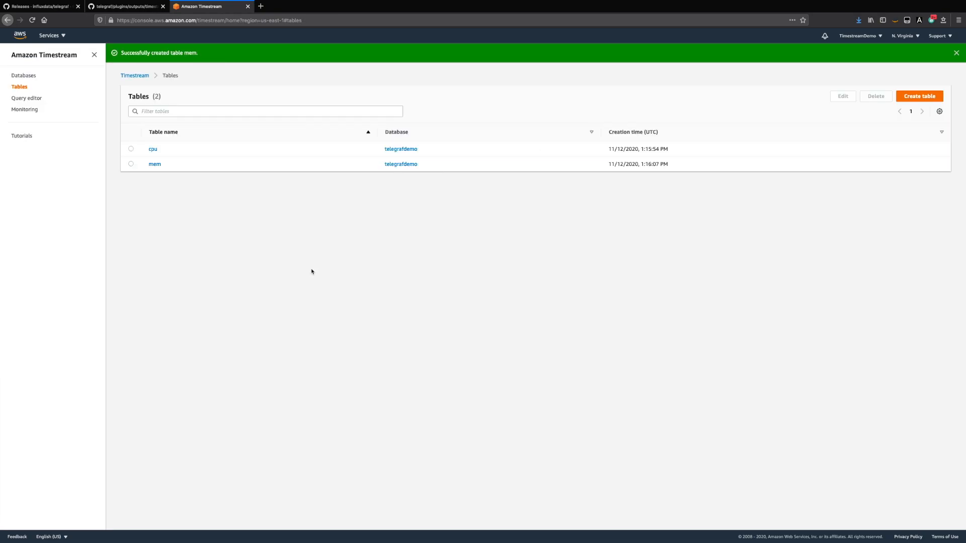
pyautogui.click(919, 96)
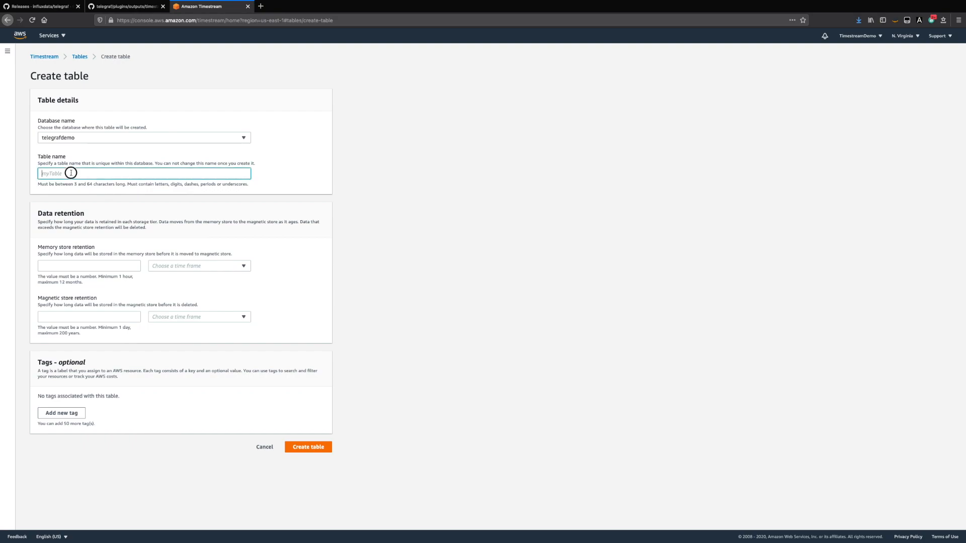
pyautogui.write('sample')
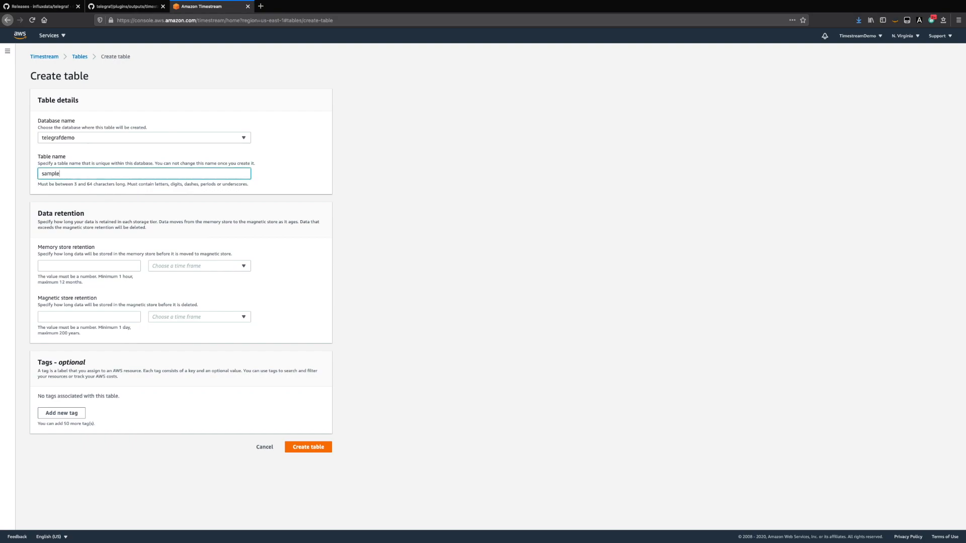
pyautogui.write('_app')
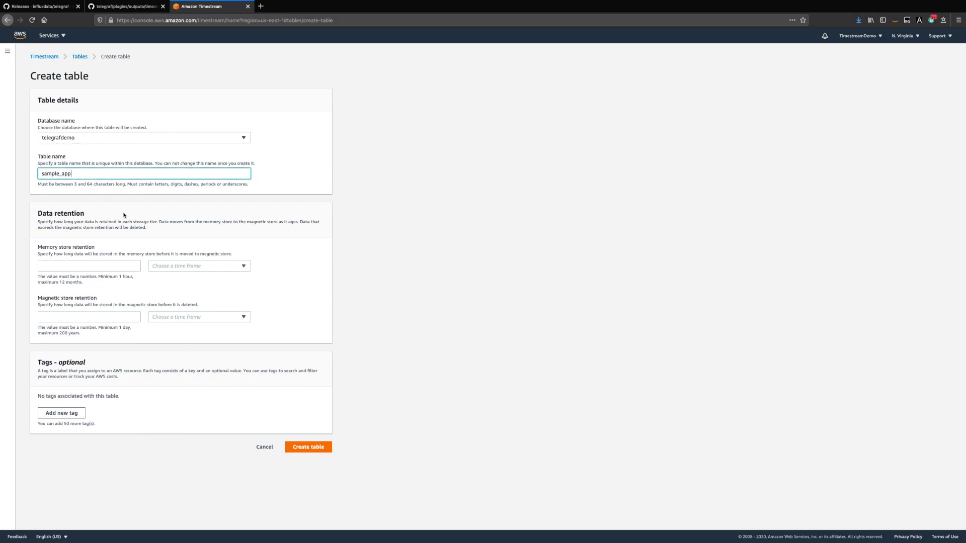
pyautogui.write('24')
pyautogui.click(89, 317)
pyautogui.write('7')
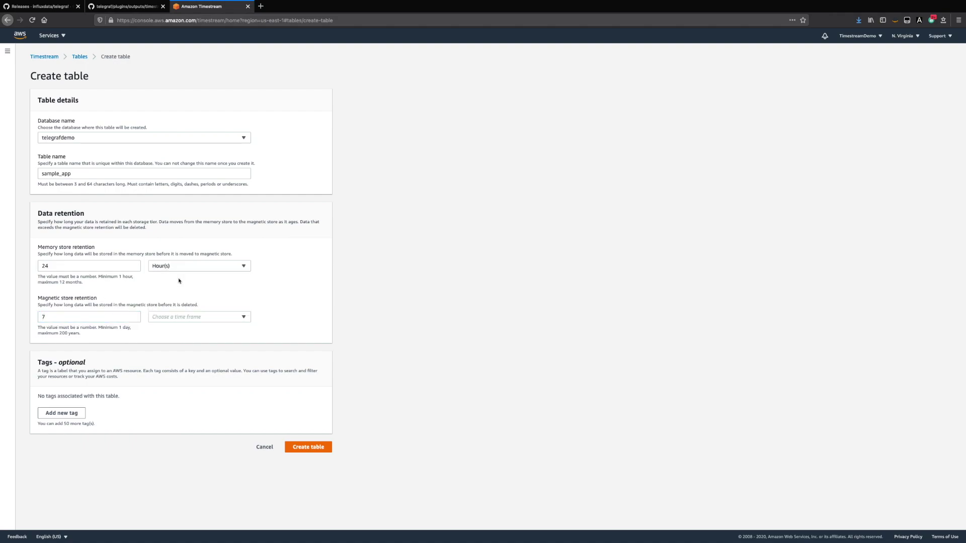
pyautogui.click(198, 317)
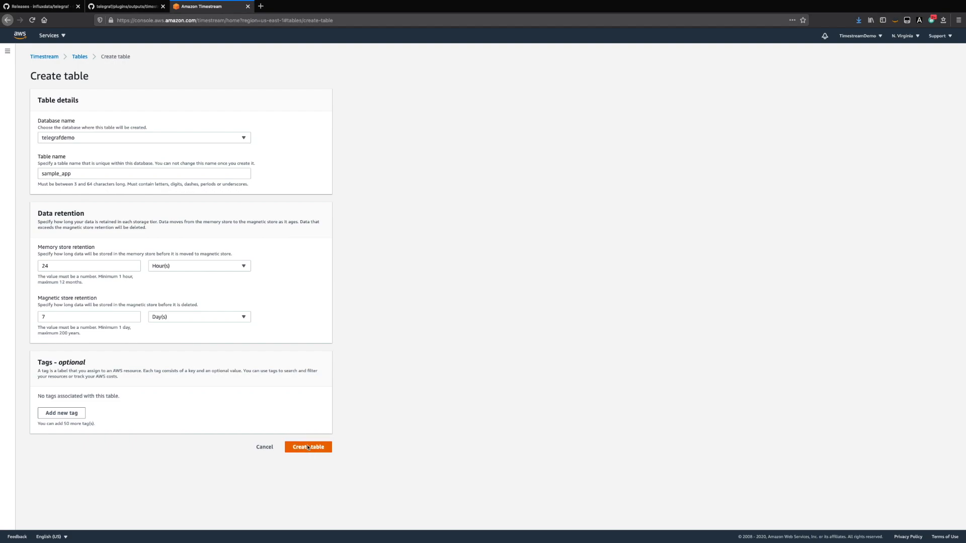
pyautogui.click(307, 447)
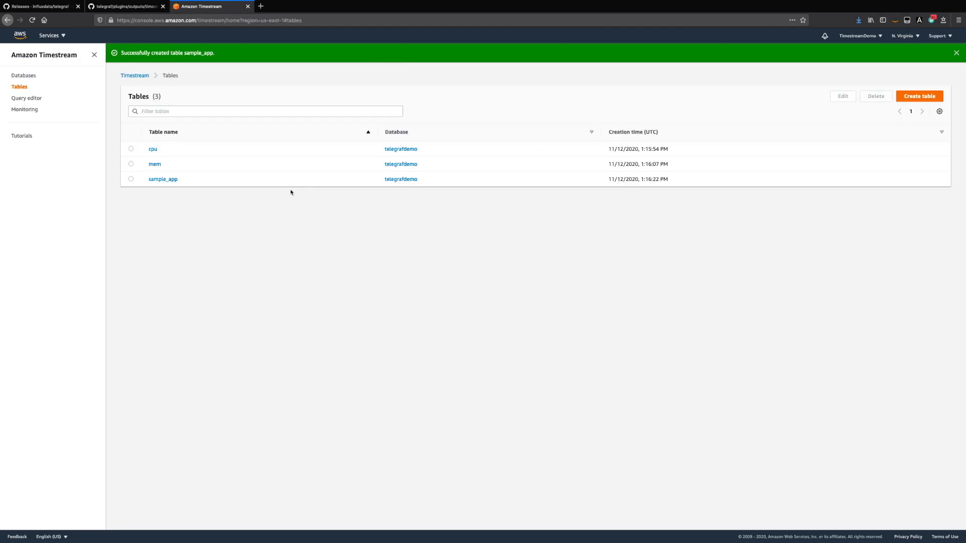
pyautogui.moveTo(368, 124)
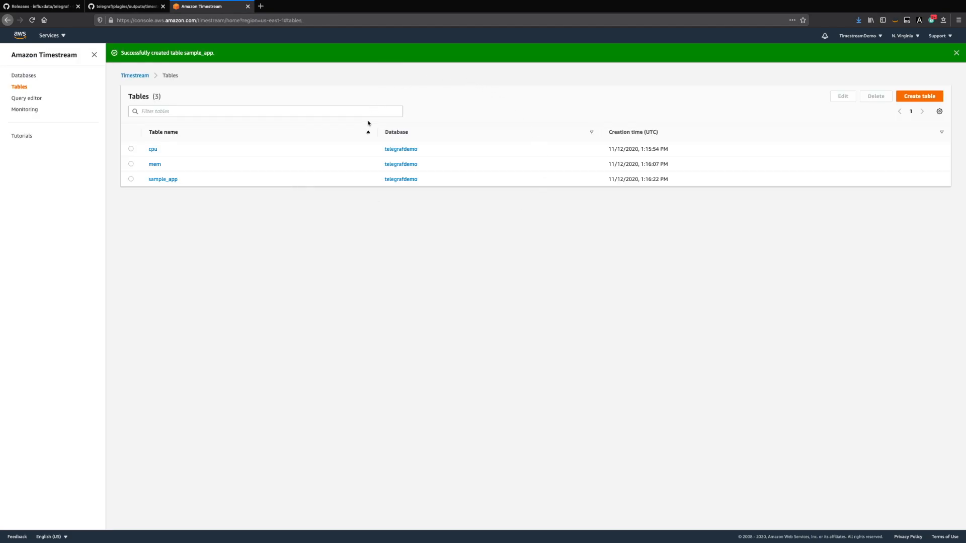
# Go from the Telegraf README to the v1.16.1 release's package table.
pyautogui.click(955, 52)
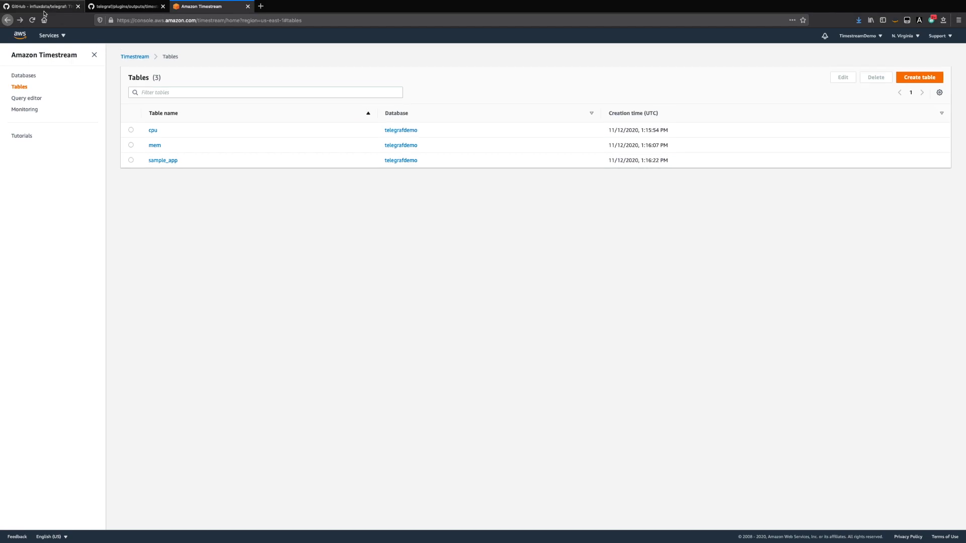
pyautogui.click(41, 6)
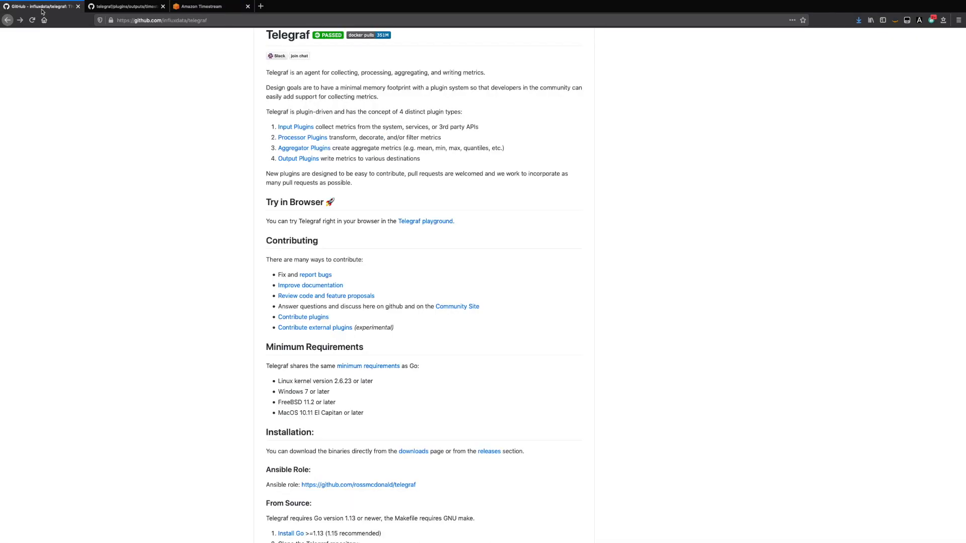
pyautogui.moveTo(324, 60)
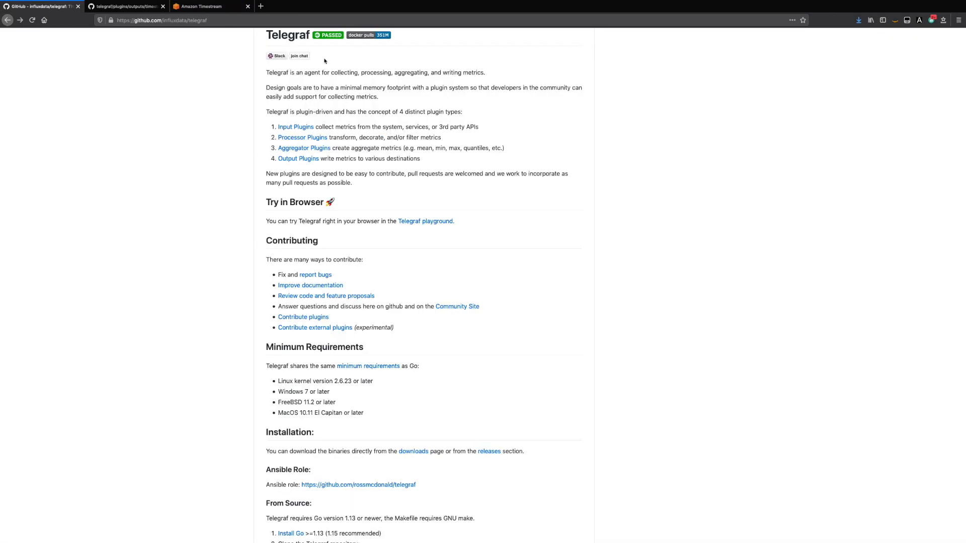
pyautogui.moveTo(401, 273)
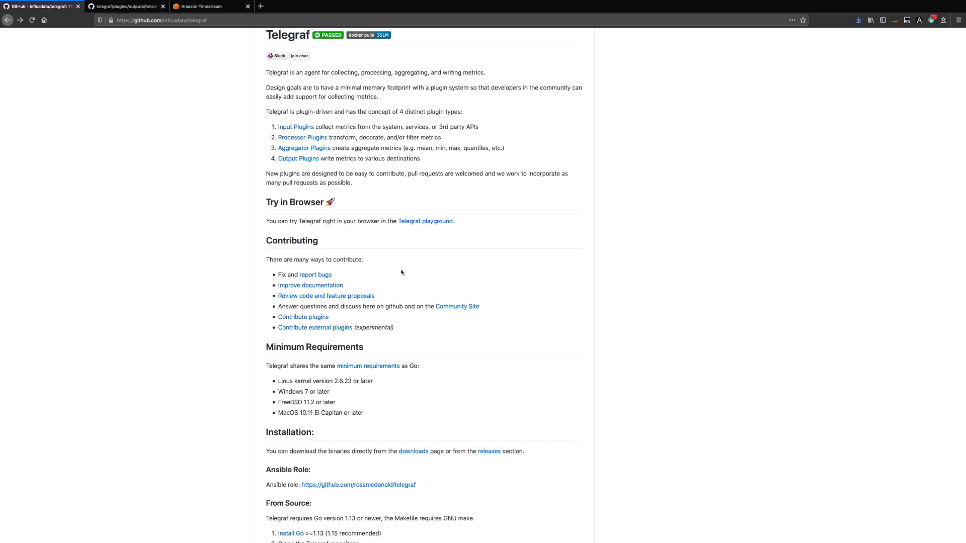
pyautogui.moveTo(505, 460)
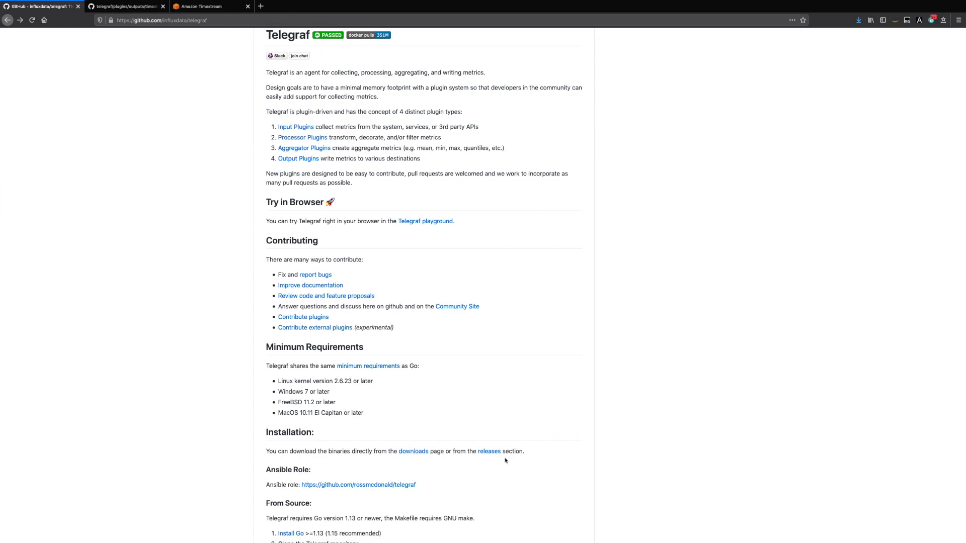
pyautogui.click(489, 451)
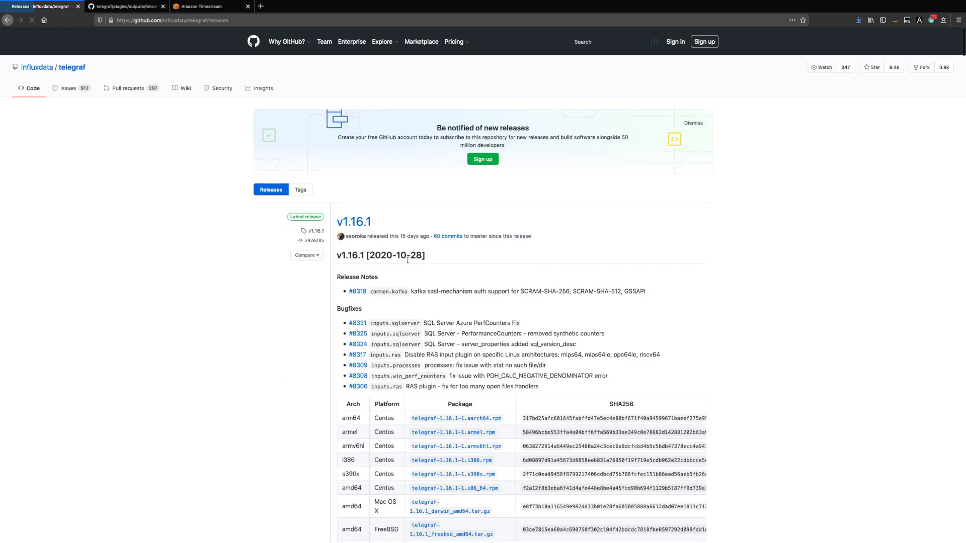
pyautogui.scroll(-3)
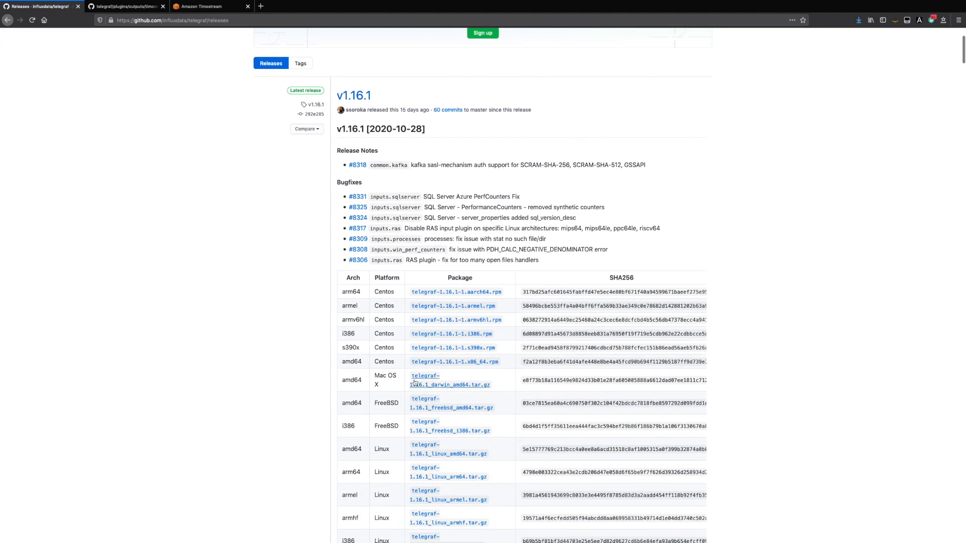
pyautogui.scroll(-3)
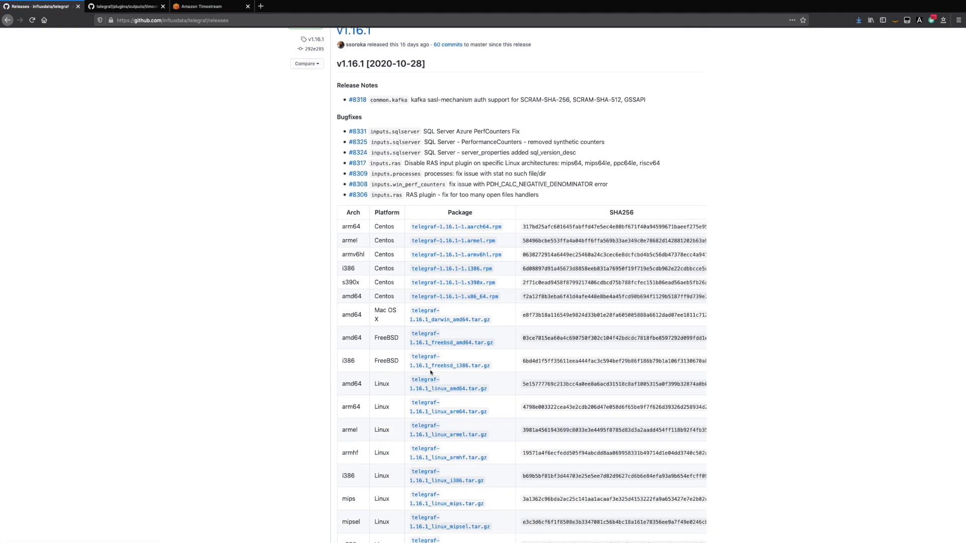
pyautogui.moveTo(288, 260)
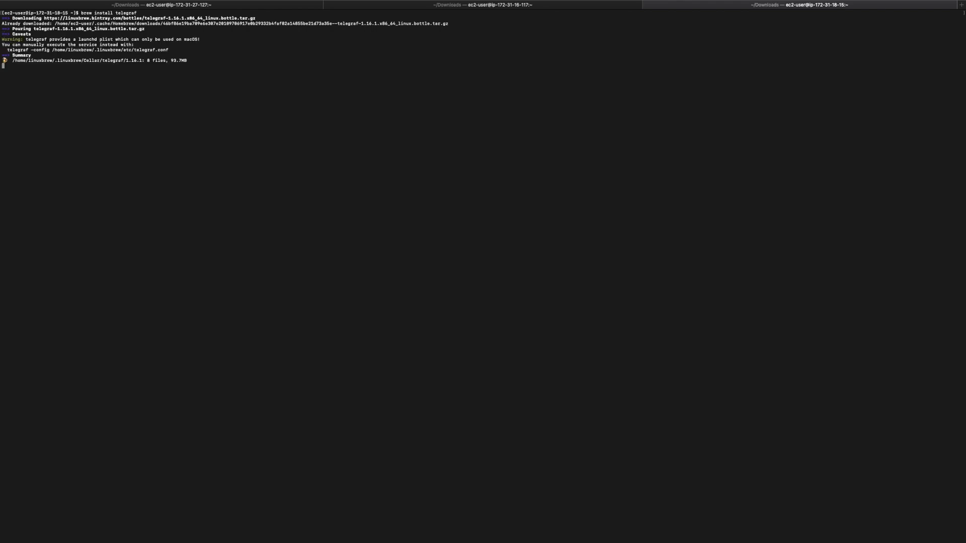
# Run 'telegraf version' to confirm Telegraf 1.16.1 is installed.
pyautogui.write('telegraf version')
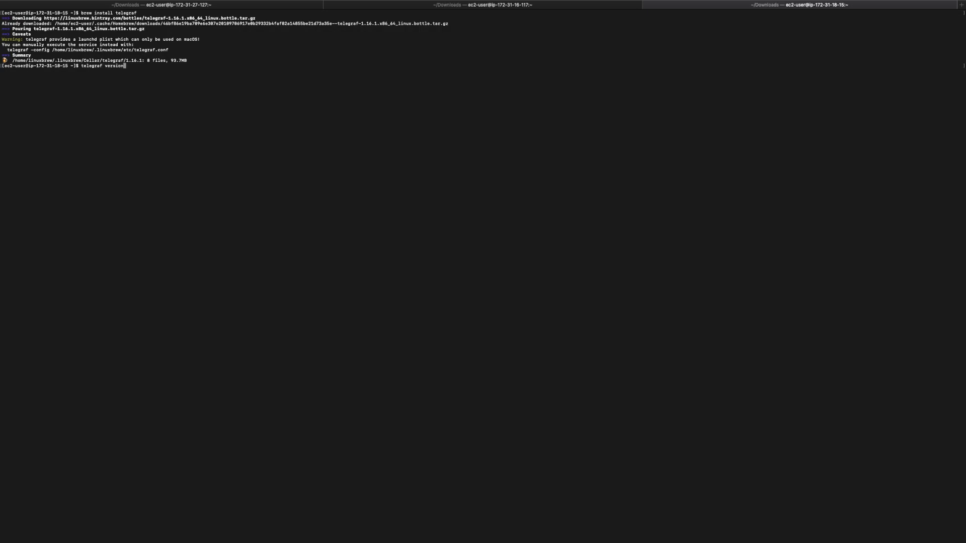
pyautogui.press('Return')
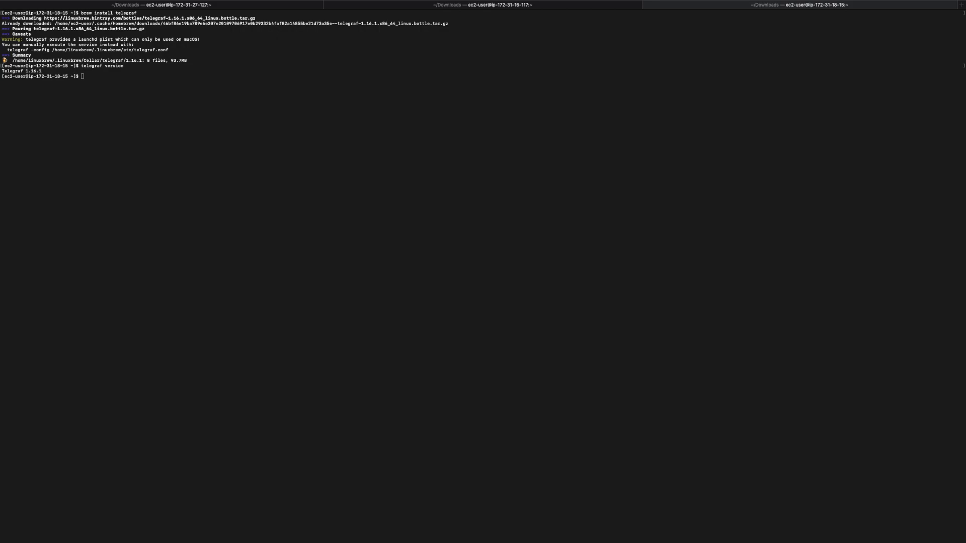
pyautogui.moveTo(197, 121)
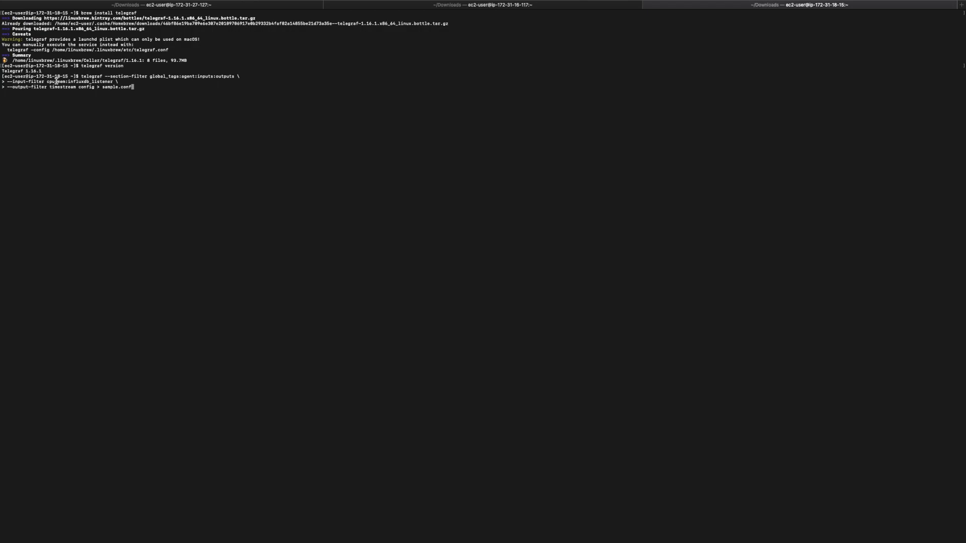
# Generate sample.conf with cpu, mem, influxdb_listener inputs and a timestream output.
pyautogui.press('Return')
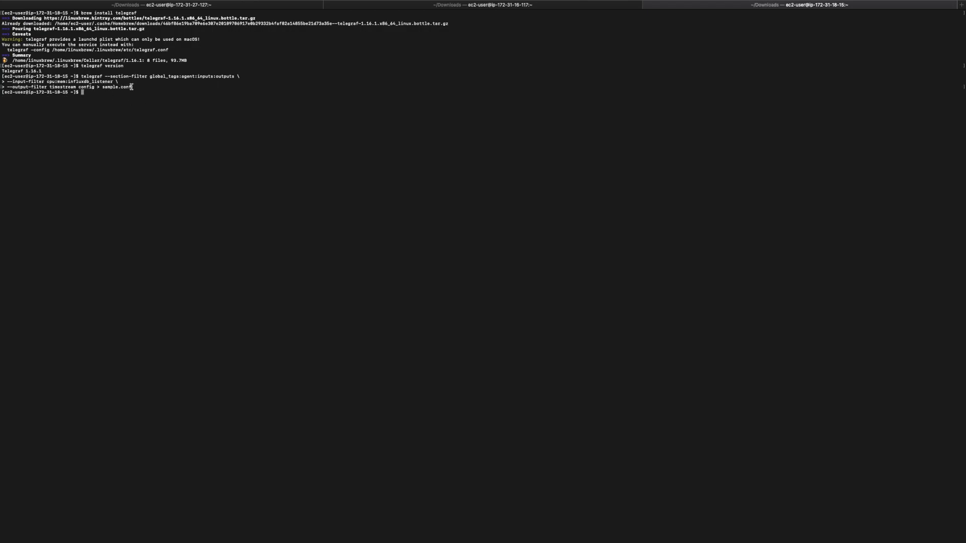
# Edit sample.conf in nano so the Timestream output uses the telegrafdemo database, then save.
pyautogui.write('nano')
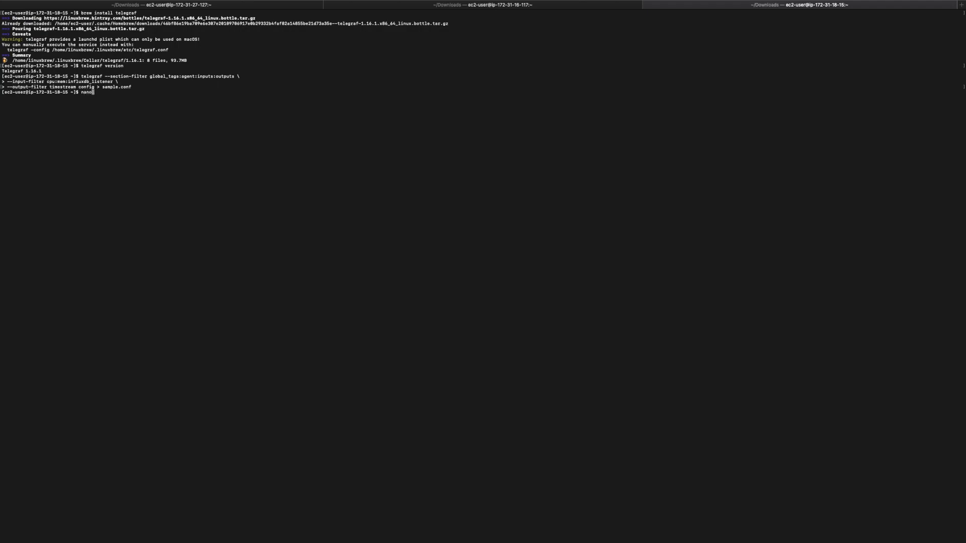
pyautogui.write('sample.conf')
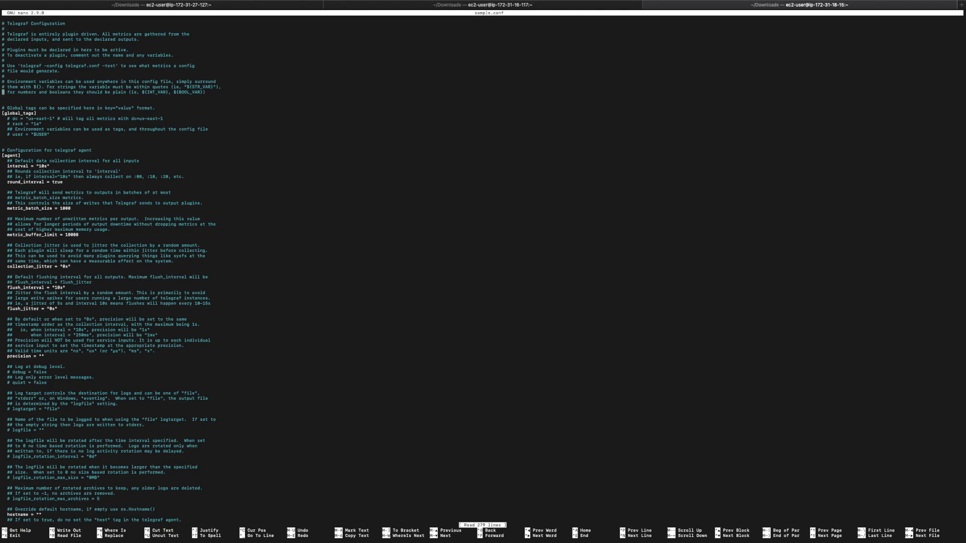
pyautogui.scroll(-3)
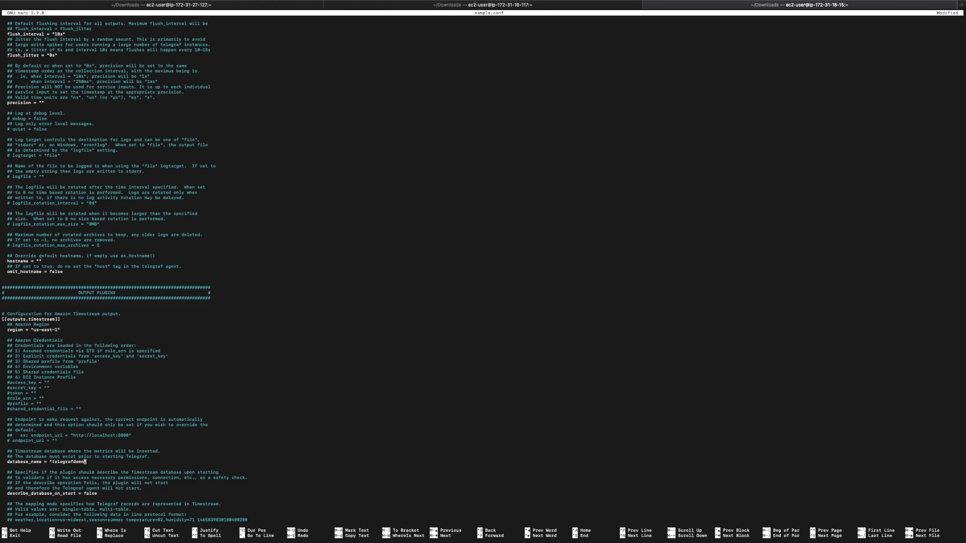
pyautogui.scroll(-3)
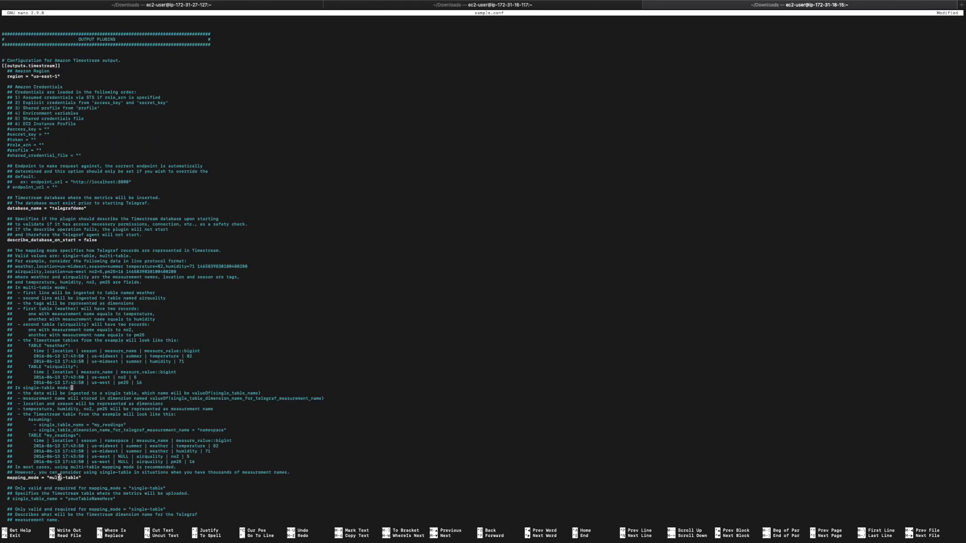
pyautogui.scroll(-3)
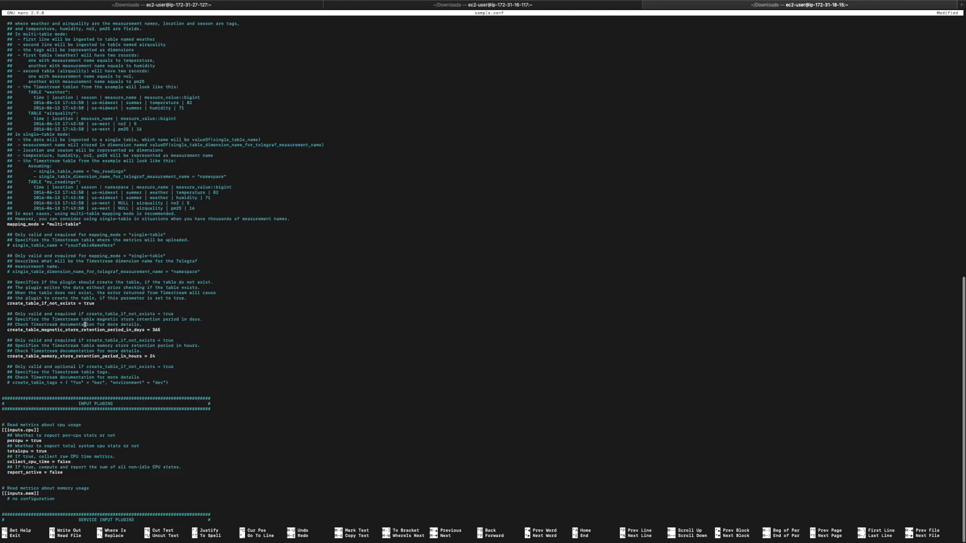
pyautogui.scroll(-3)
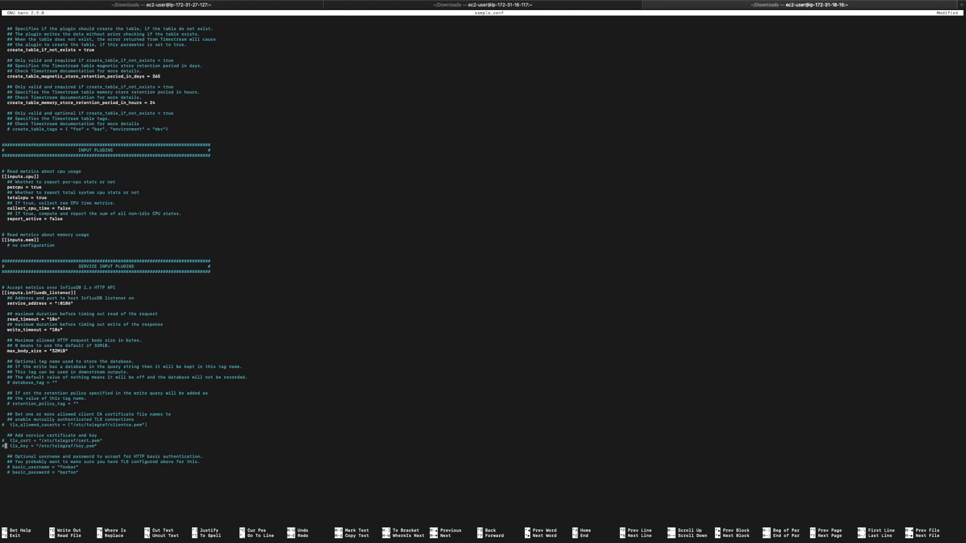
pyautogui.press('ctrl+x')
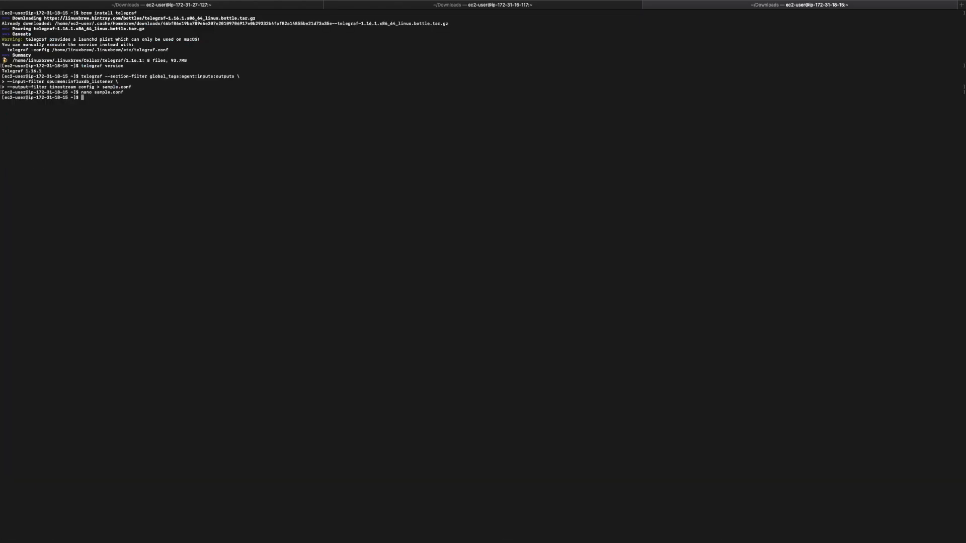
# Run 'telegraf --config sample.conf &' to start Telegraf in the background.
pyautogui.write('telegraf')
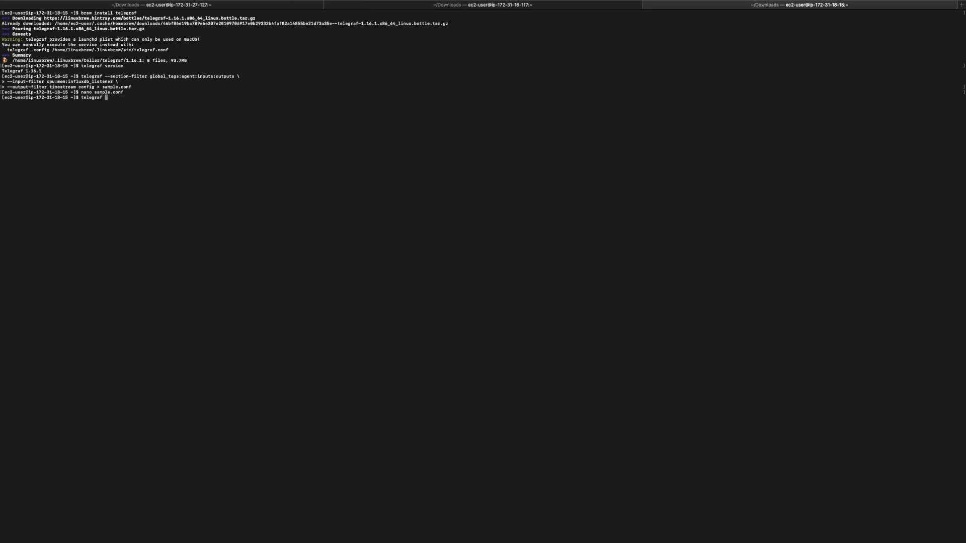
pyautogui.write('--config')
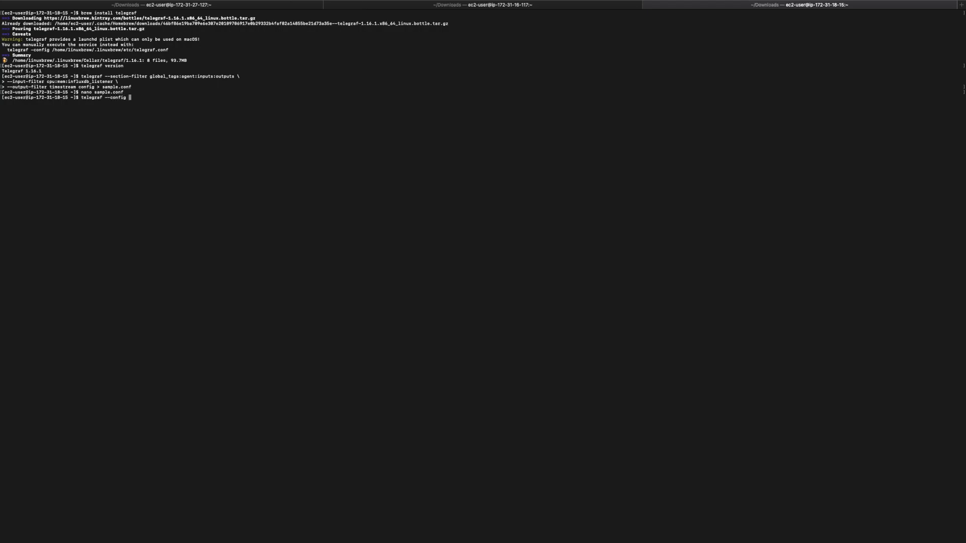
pyautogui.write('sample.conf')
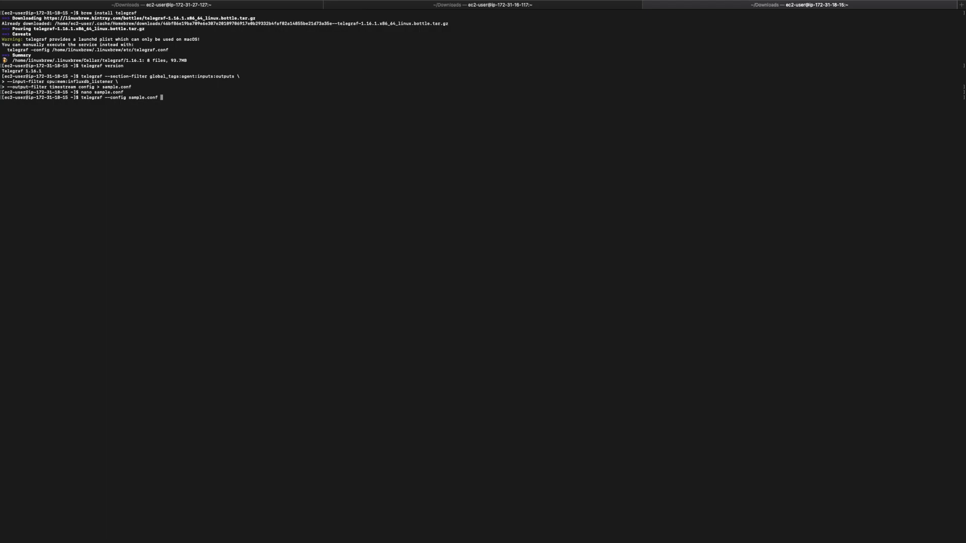
pyautogui.write('&')
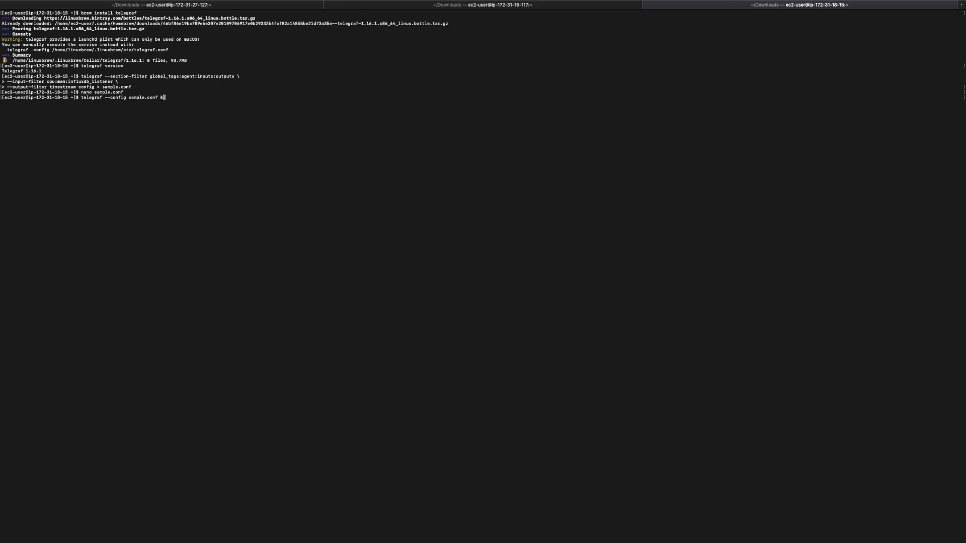
pyautogui.press('Return')
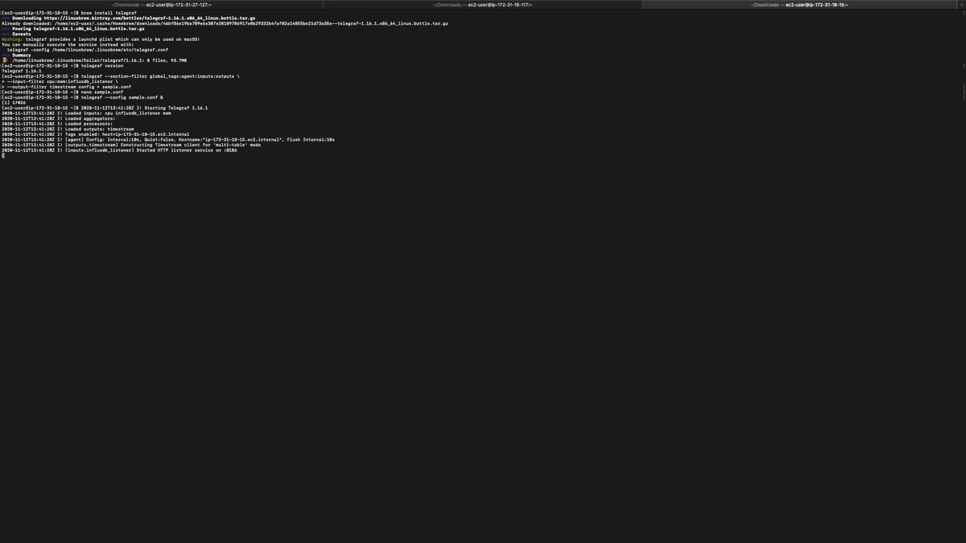
pyautogui.moveTo(230, 192)
pyautogui.write('ll')
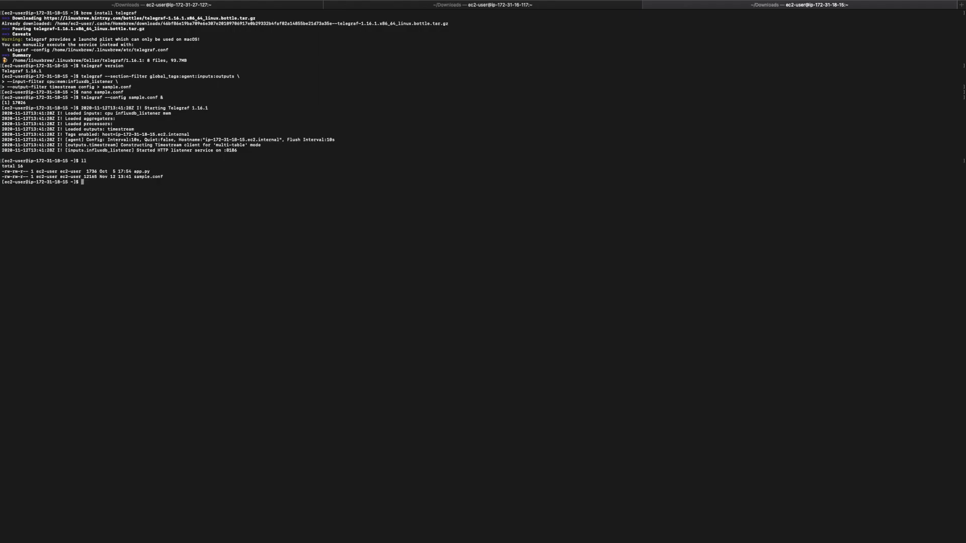
pyautogui.moveTo(148, 171)
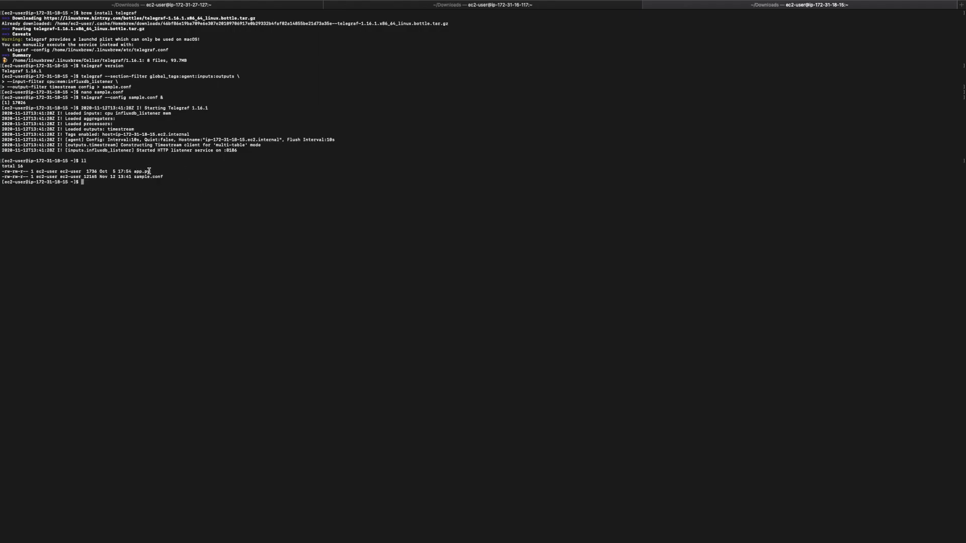
pyautogui.moveTo(202, 211)
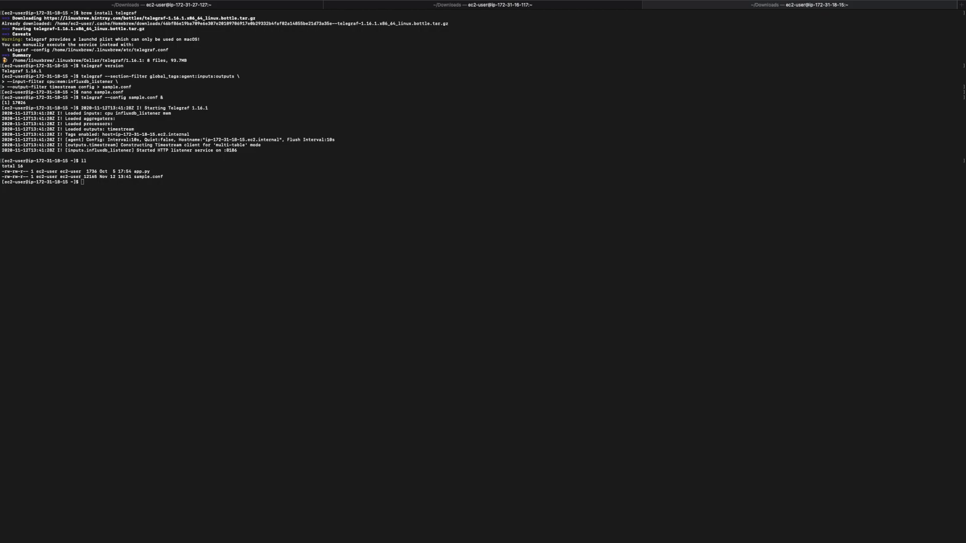
pyautogui.moveTo(218, 285)
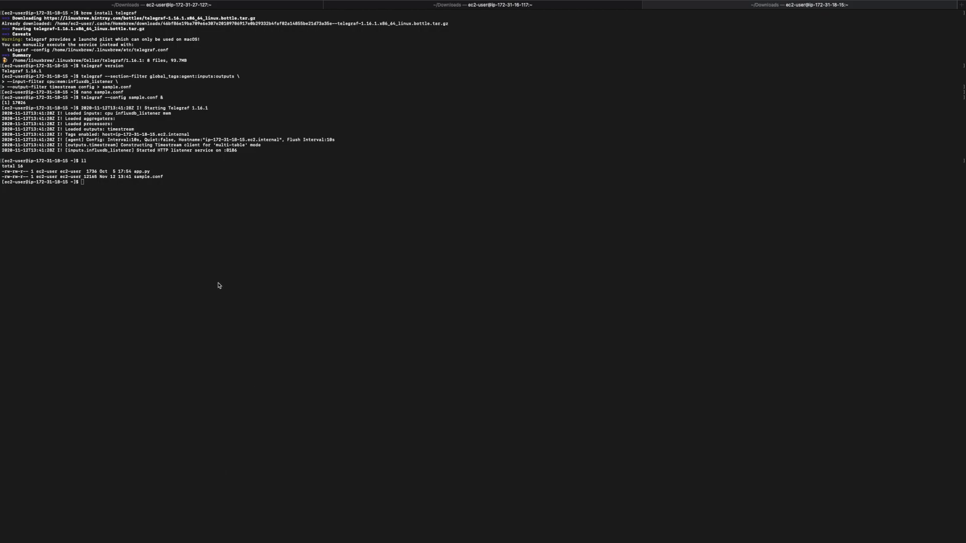
# Create a Python venv named env and activate it via source env/bin/activate.
pyautogui.write('python3 -m venv env')
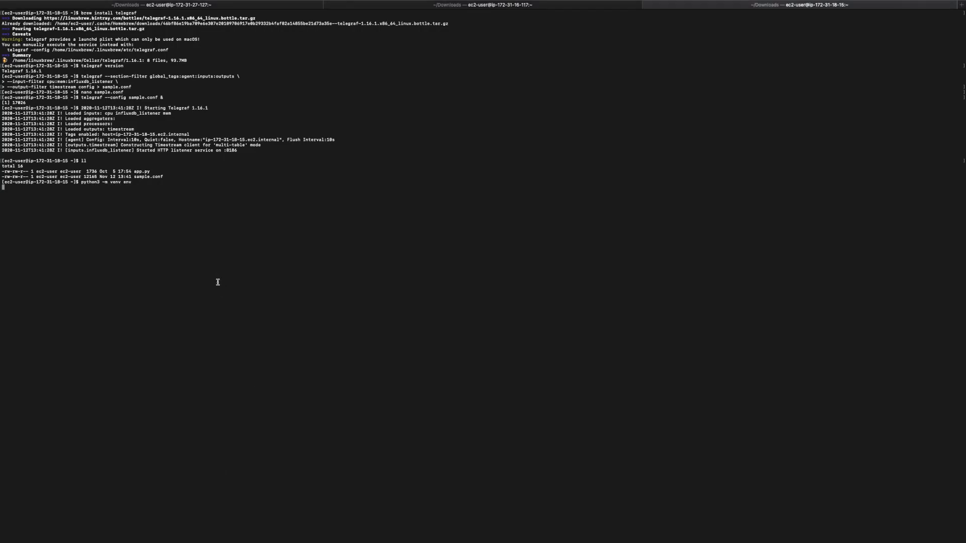
pyautogui.write('source env/bin/activate')
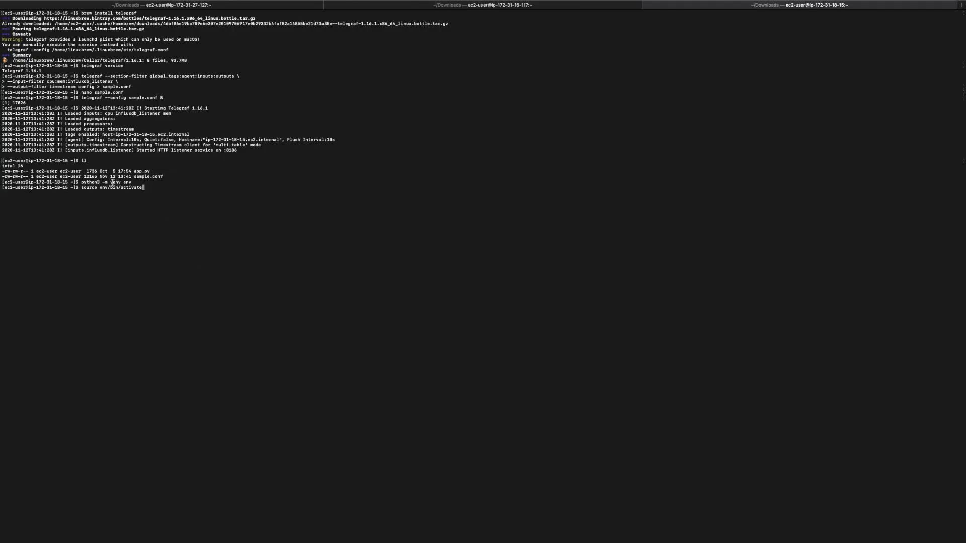
pyautogui.moveTo(154, 201)
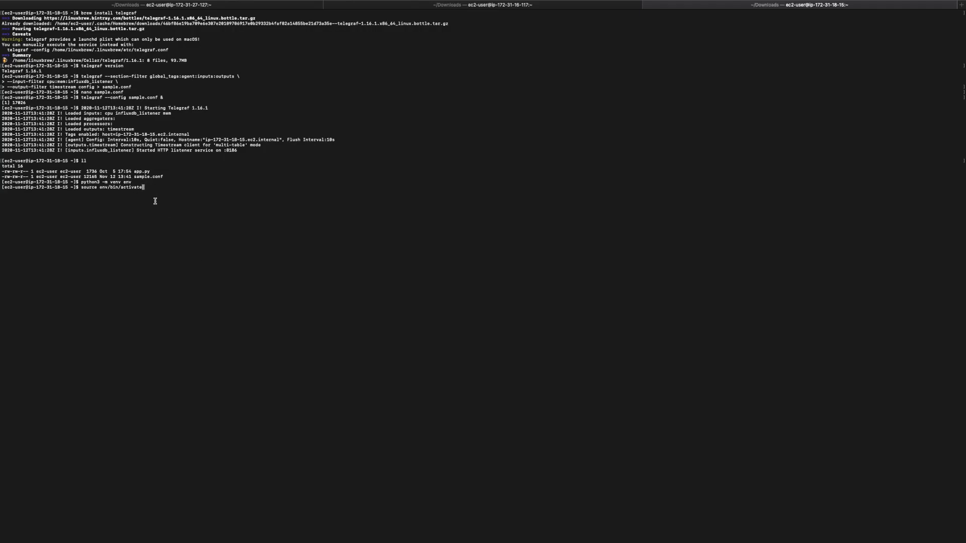
pyautogui.press('Return')
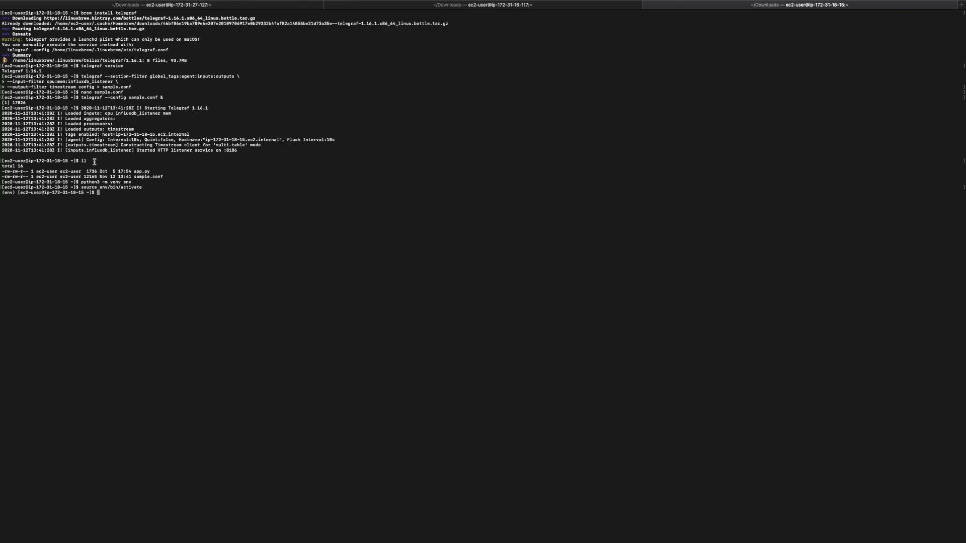
pyautogui.moveTo(164, 205)
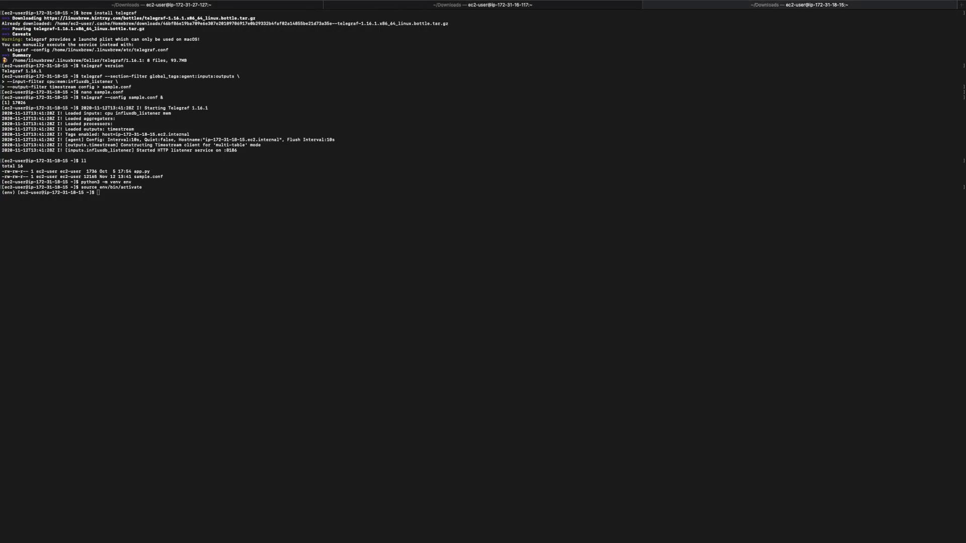
pyautogui.moveTo(213, 258)
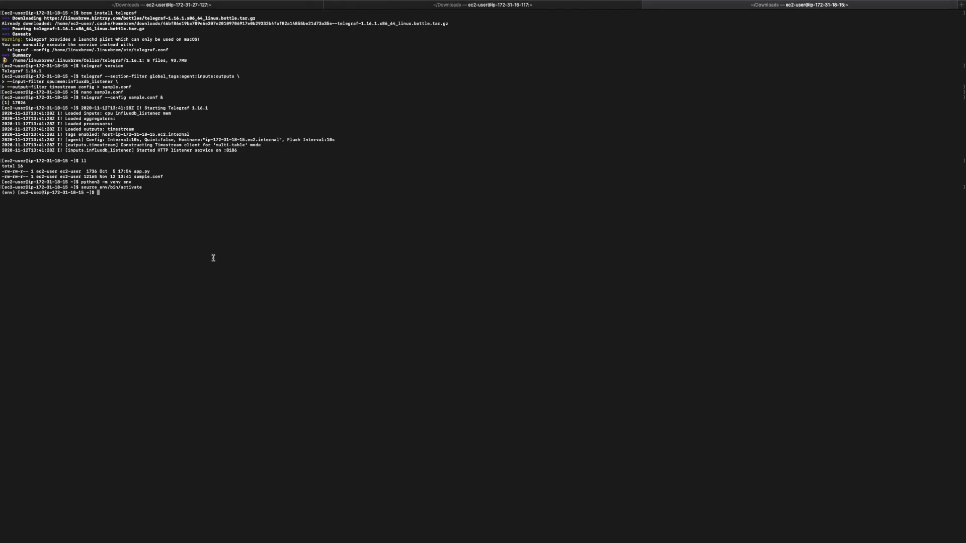
# Upgrade pip, install influxdb, and enter 'python3 app.py localhost 8186' to start the app.
pyautogui.write('pip install pip --upgrade')
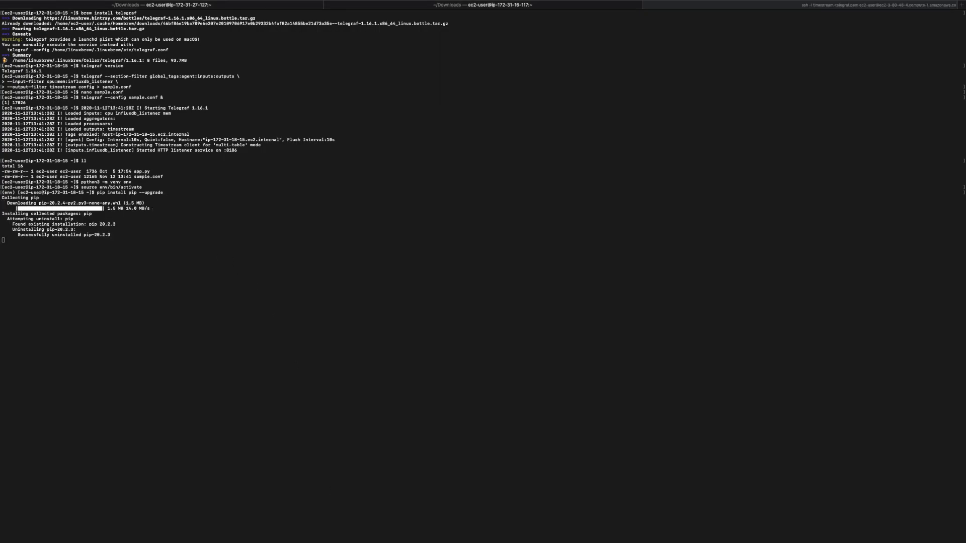
pyautogui.press('Return')
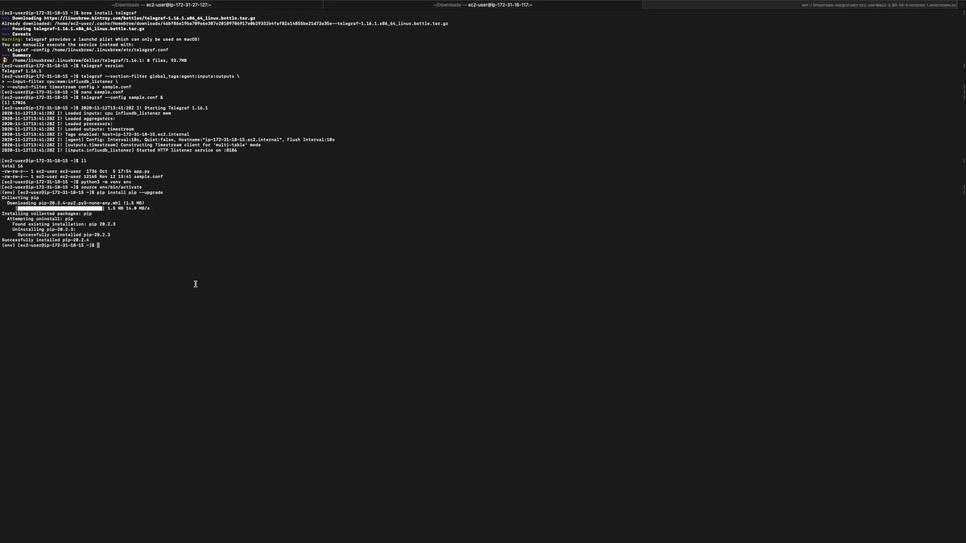
pyautogui.write('pip install influxdb')
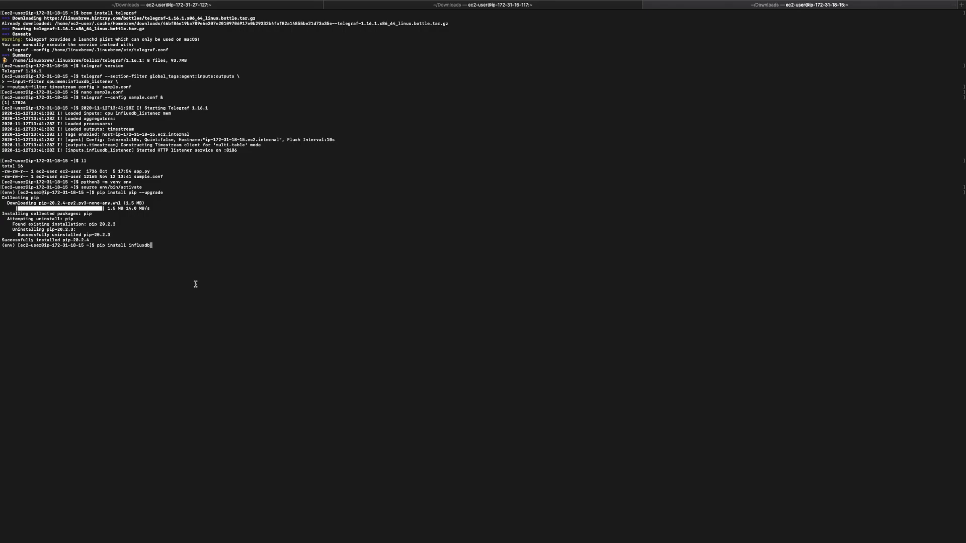
pyautogui.press('Return')
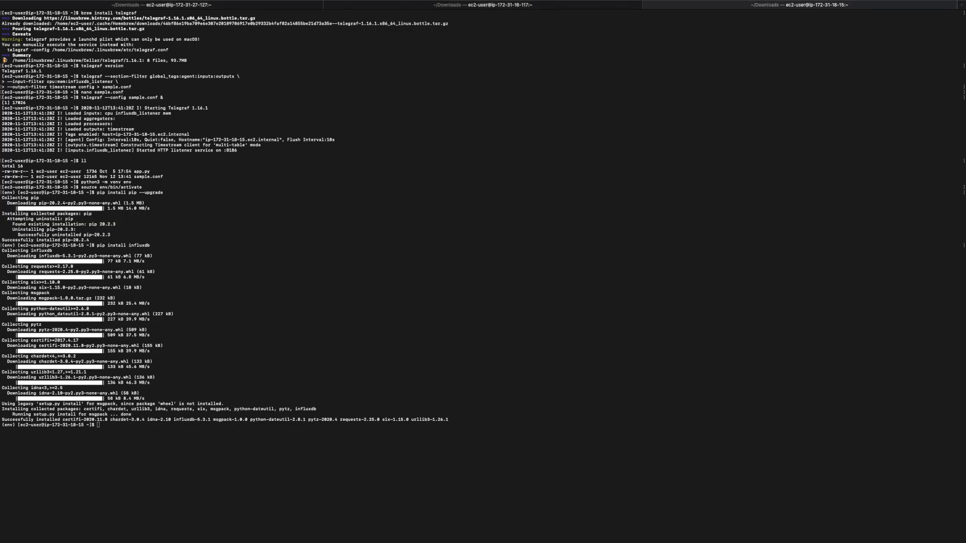
pyautogui.moveTo(191, 456)
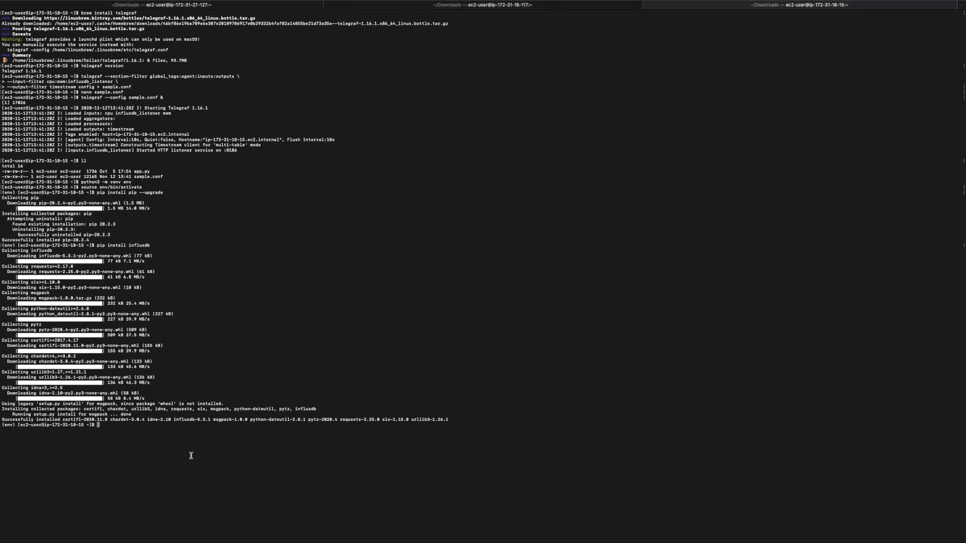
pyautogui.write('python3 app.py localhost 8186')
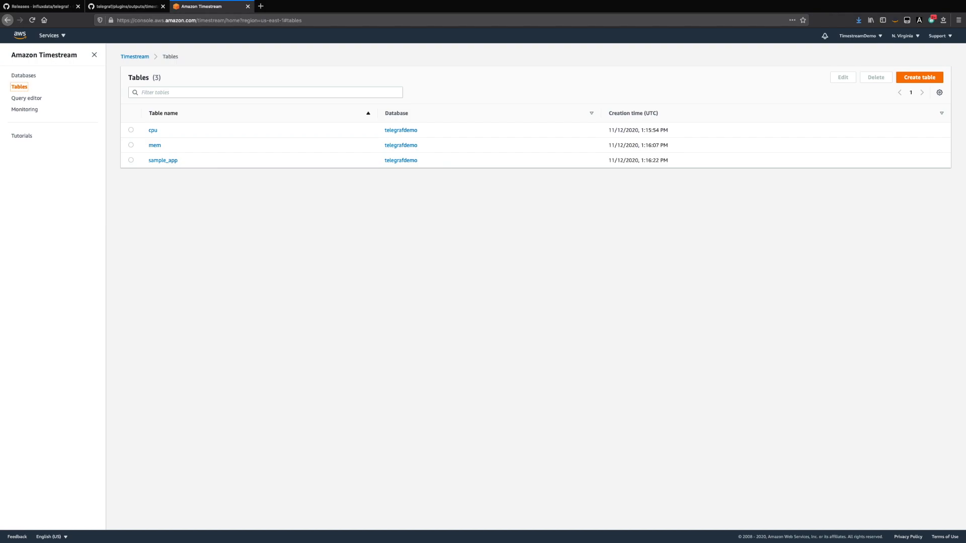
pyautogui.moveTo(169, 225)
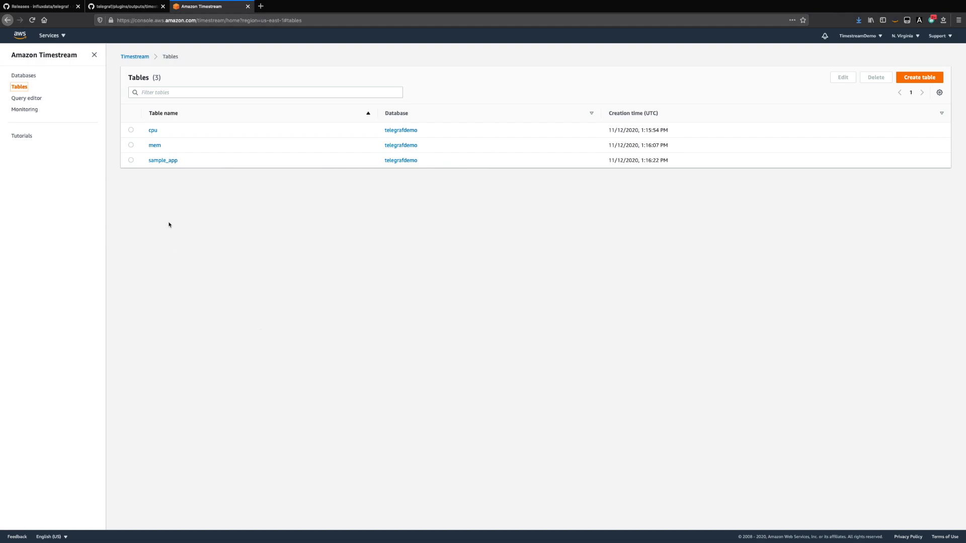
pyautogui.moveTo(152, 130)
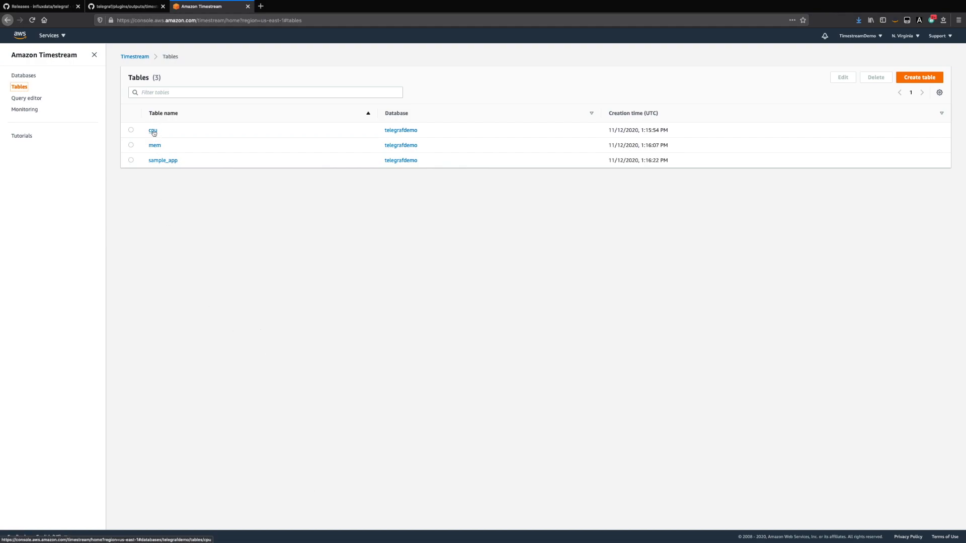
# Run the sample telegrafdemo query on the cpu table, then rerun it on mem.
pyautogui.click(27, 98)
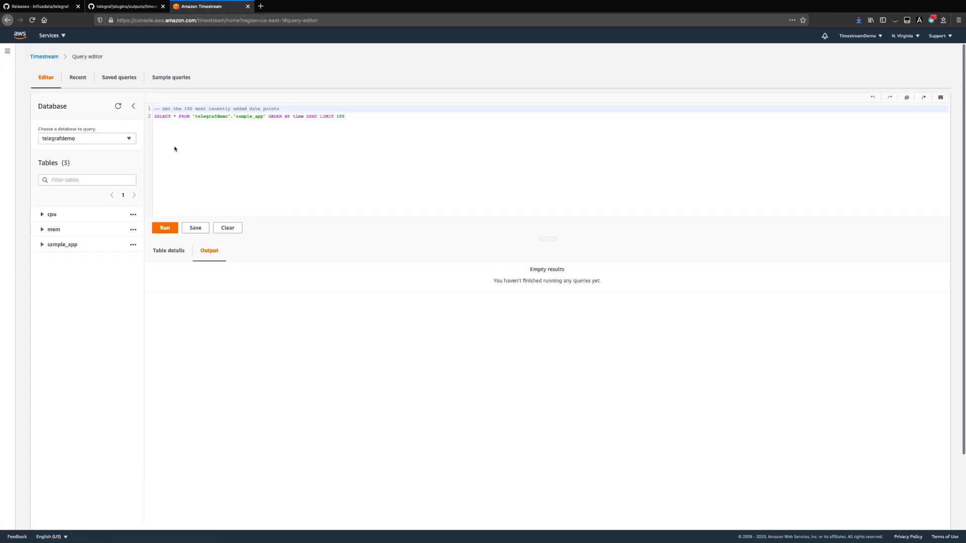
pyautogui.moveTo(249, 125)
pyautogui.write('cpu')
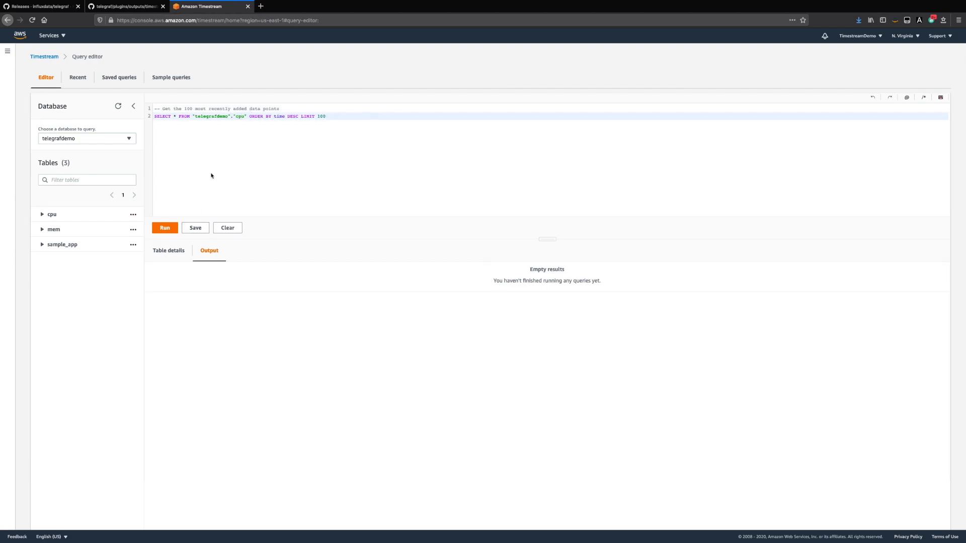
pyautogui.click(165, 228)
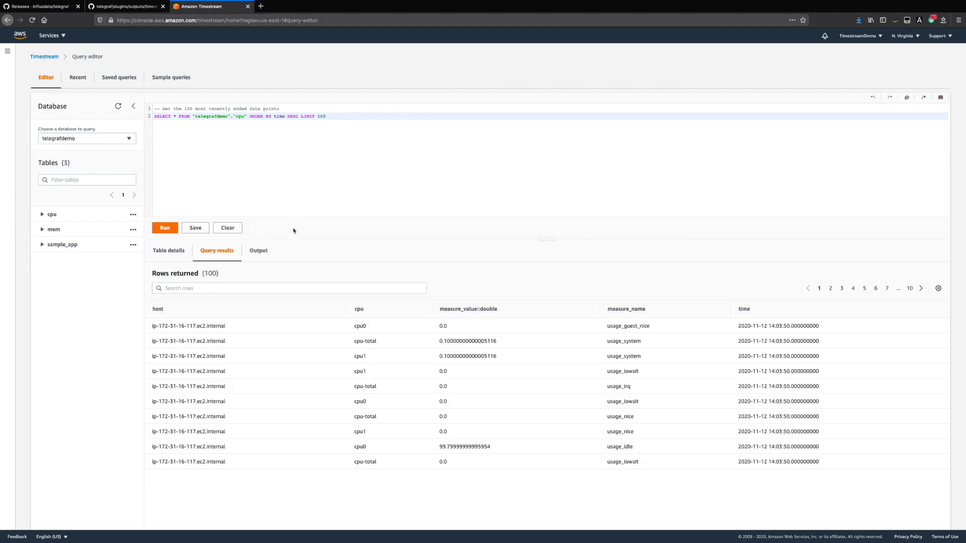
pyautogui.moveTo(259, 158)
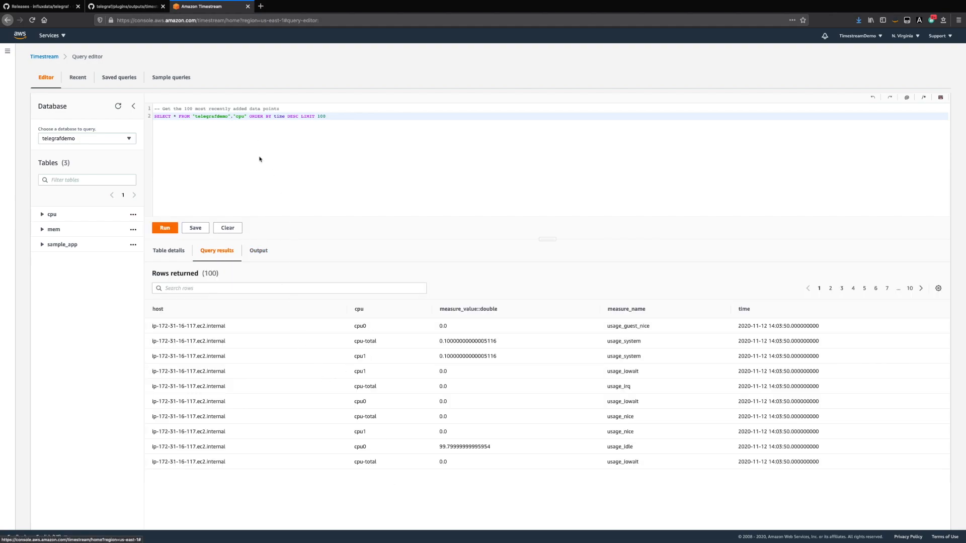
pyautogui.write('mem')
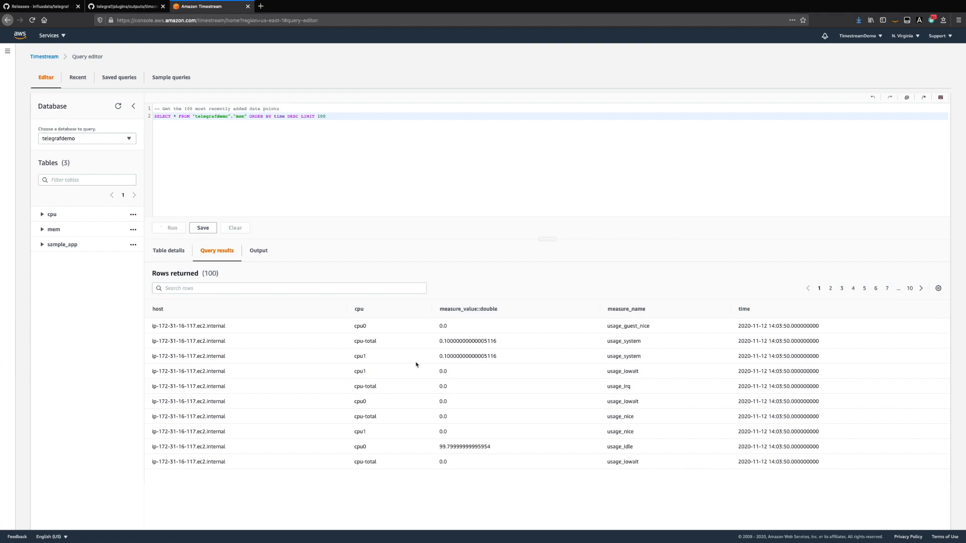
pyautogui.click(164, 227)
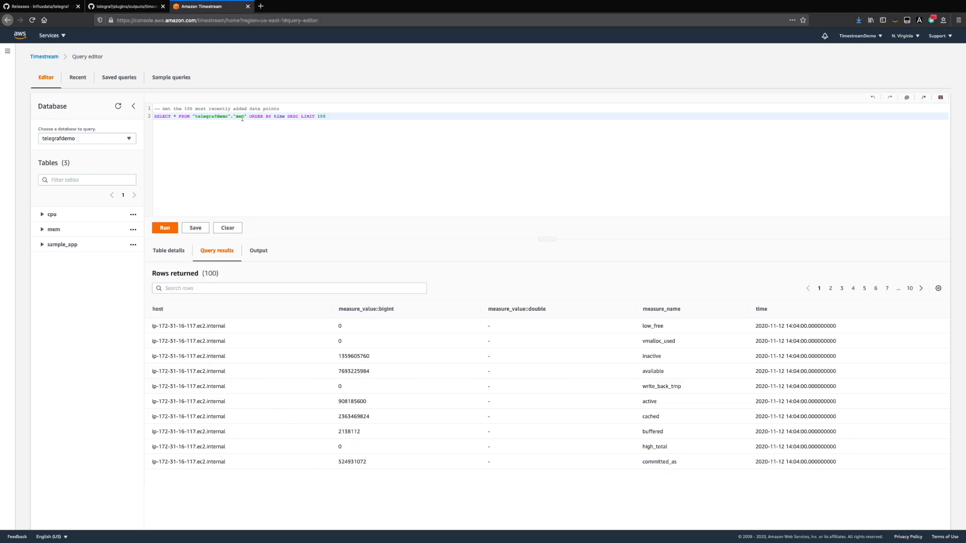
# Show the measures for the cpu, mem and sample_app tables.
pyautogui.click(133, 214)
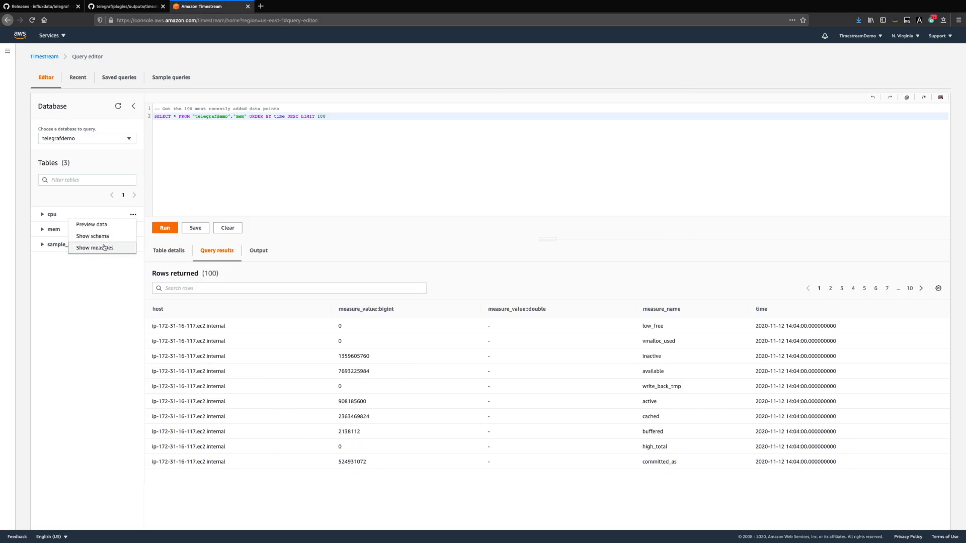
pyautogui.click(94, 248)
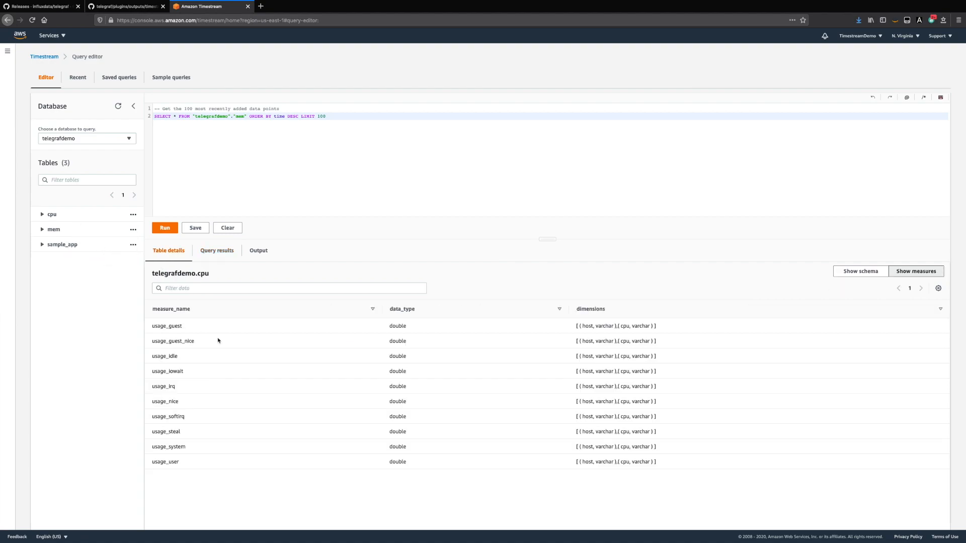
pyautogui.moveTo(134, 235)
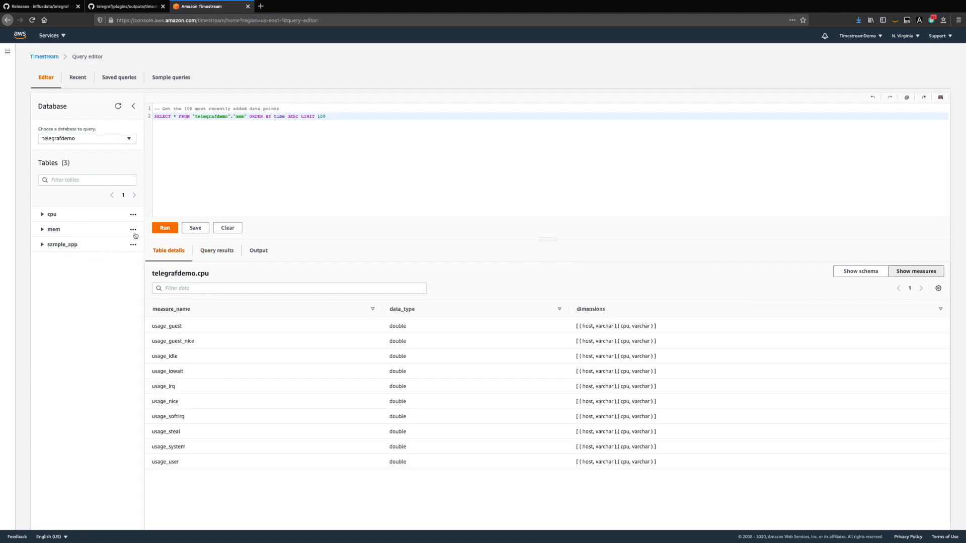
pyautogui.click(54, 229)
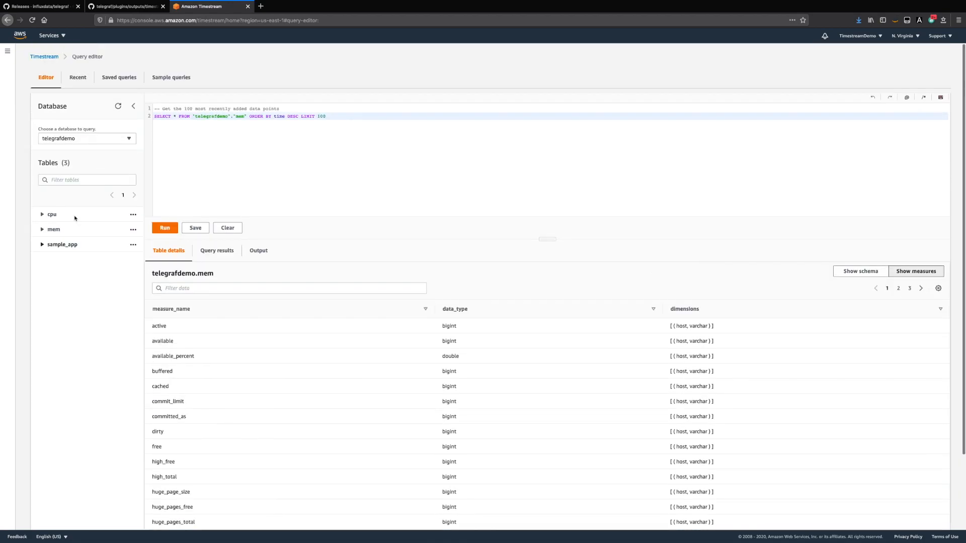
pyautogui.click(133, 244)
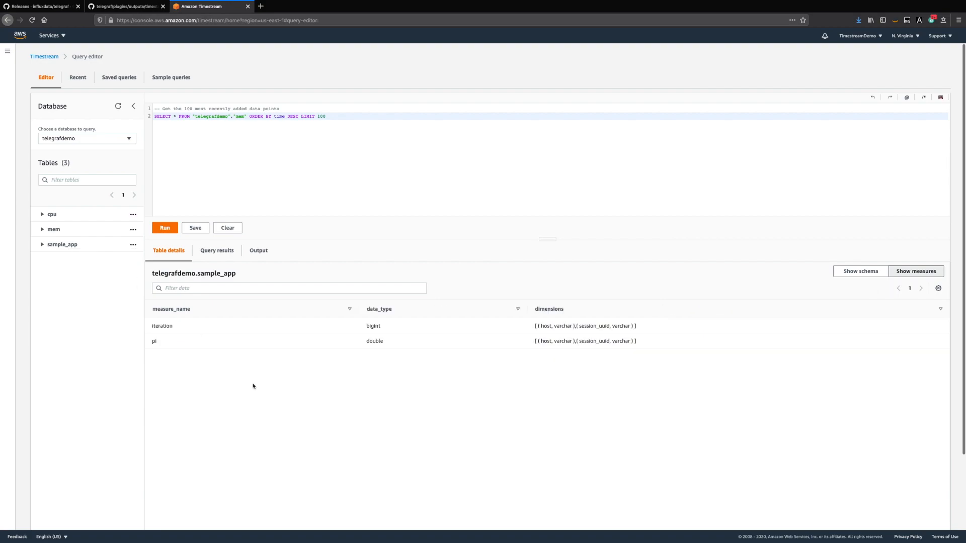
pyautogui.moveTo(136, 338)
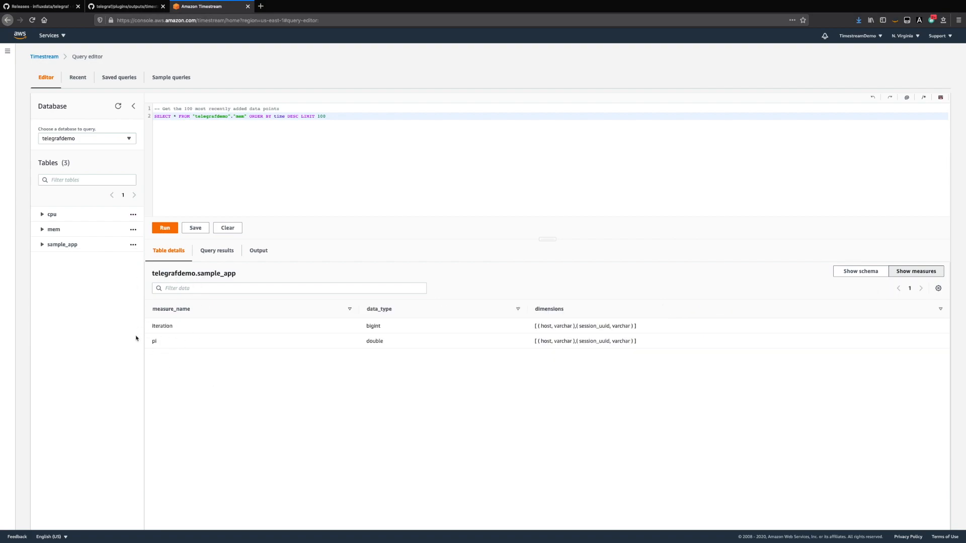
pyautogui.moveTo(146, 326)
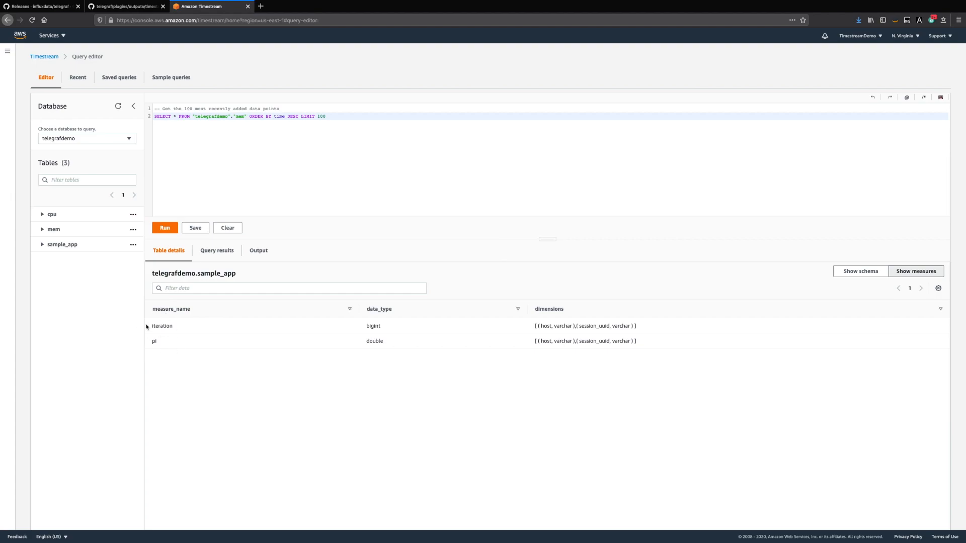
# Replace mem with sample_app in the query and run it.
pyautogui.doubleClick(238, 116)
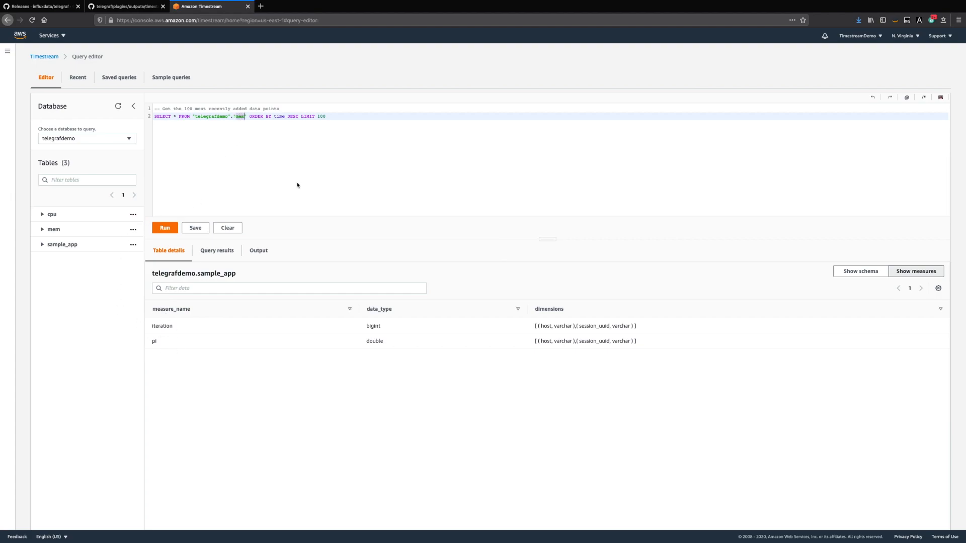
pyautogui.write('sample_app')
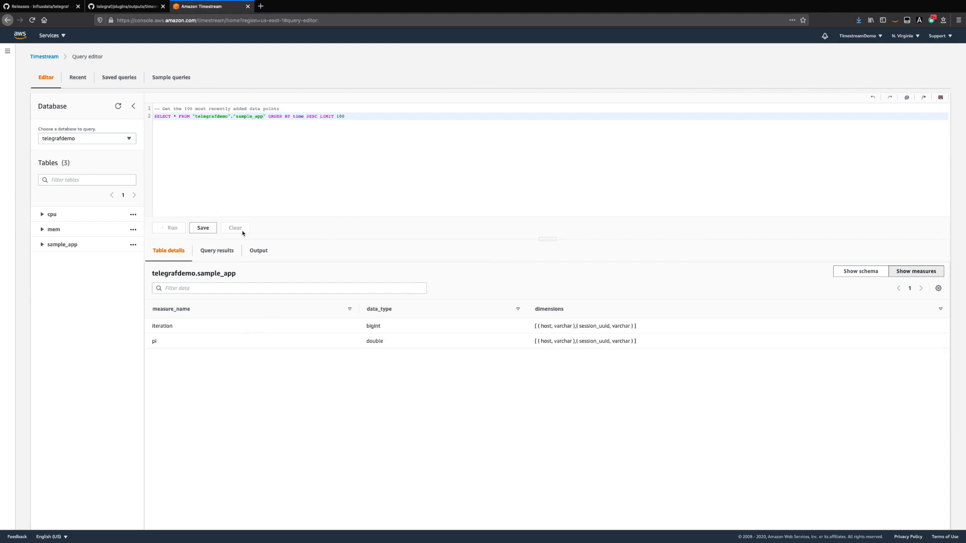
pyautogui.click(165, 227)
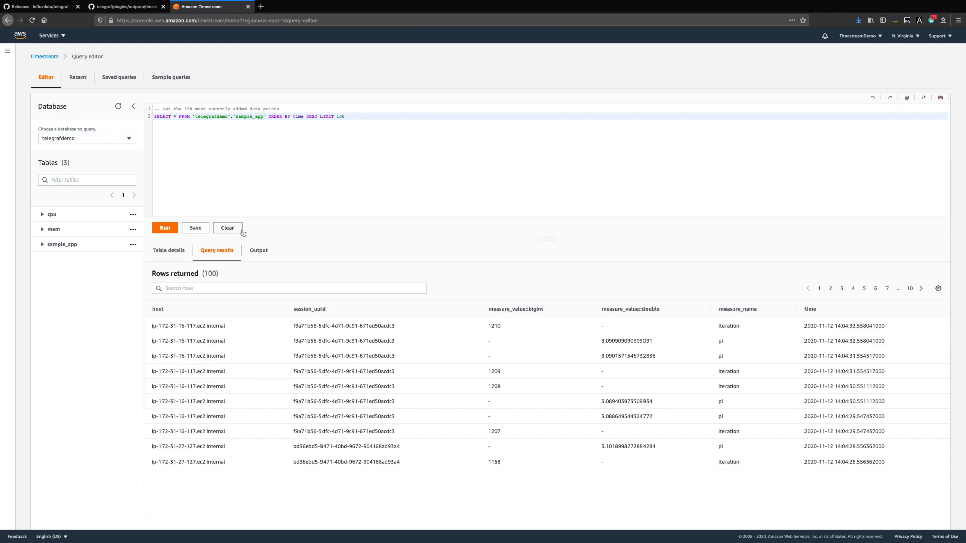
pyautogui.moveTo(618, 428)
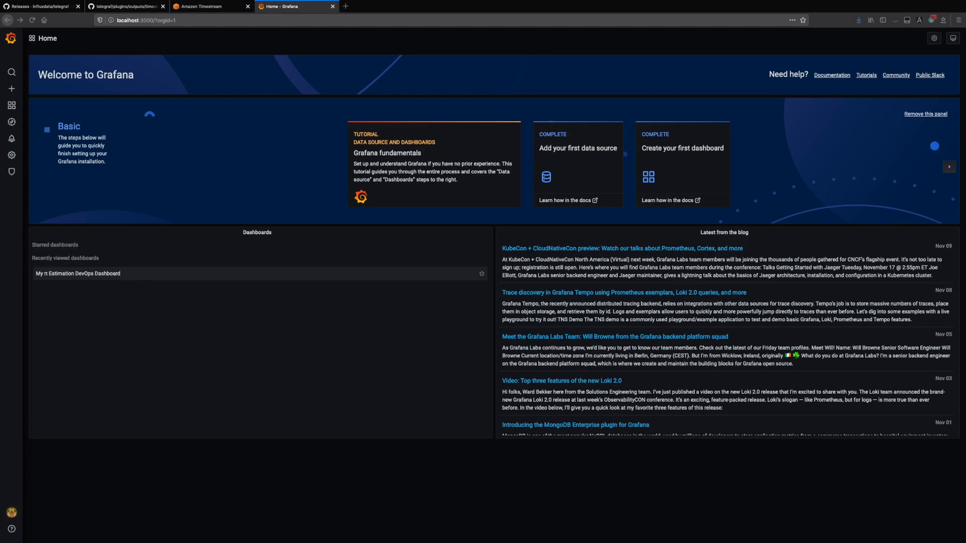
pyautogui.moveTo(79, 247)
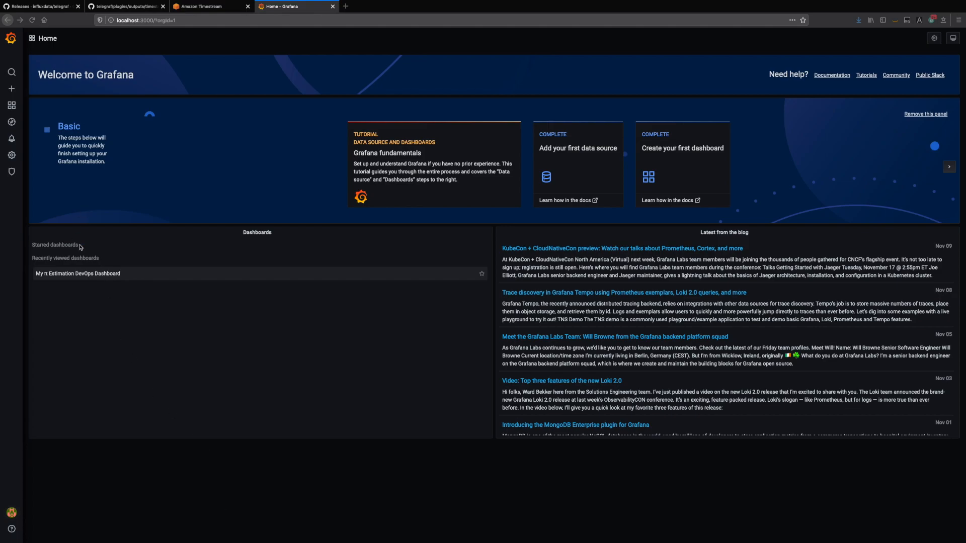
pyautogui.moveTo(68, 277)
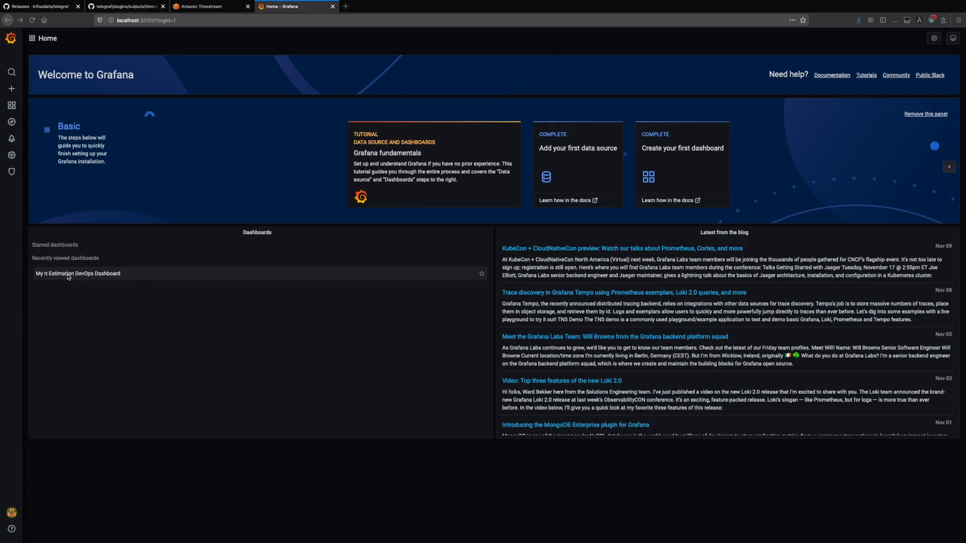
# Open My π Estimation DevOps Dashboard from Recently viewed dashboards.
pyautogui.click(77, 273)
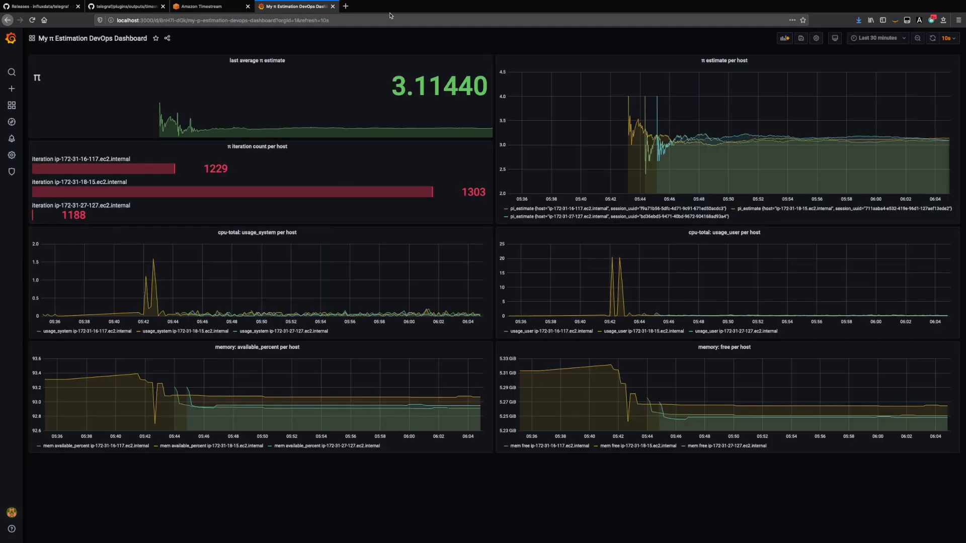
pyautogui.moveTo(596, 233)
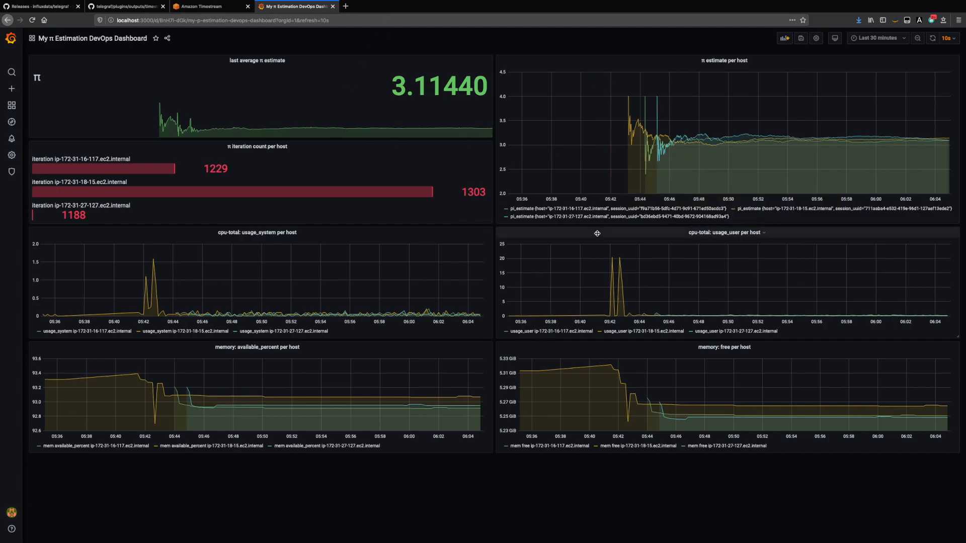
pyautogui.moveTo(397, 138)
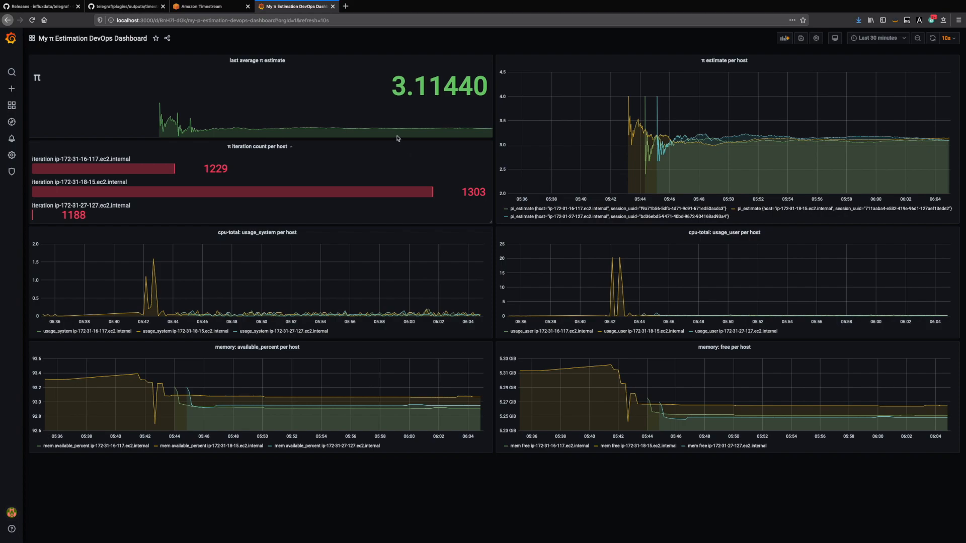
pyautogui.moveTo(555, 165)
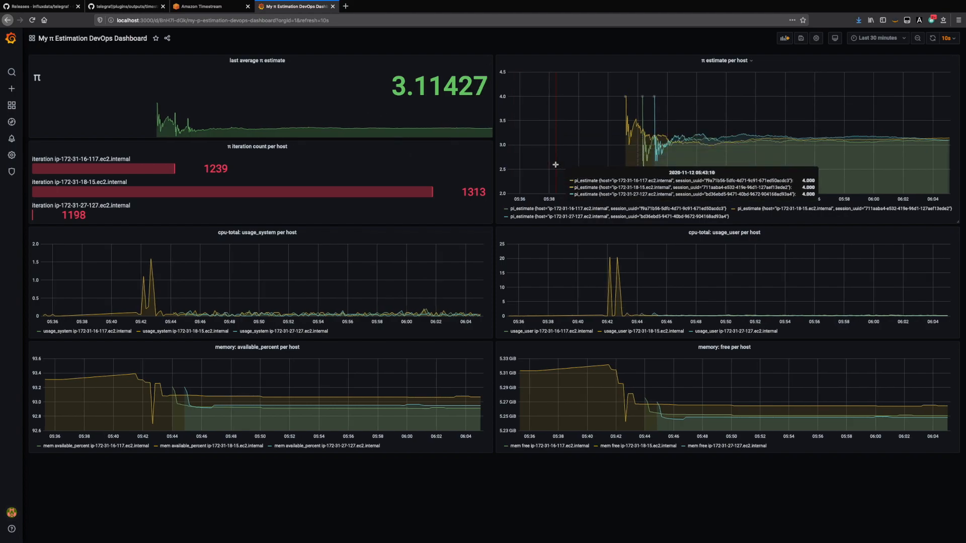
pyautogui.moveTo(297, 112)
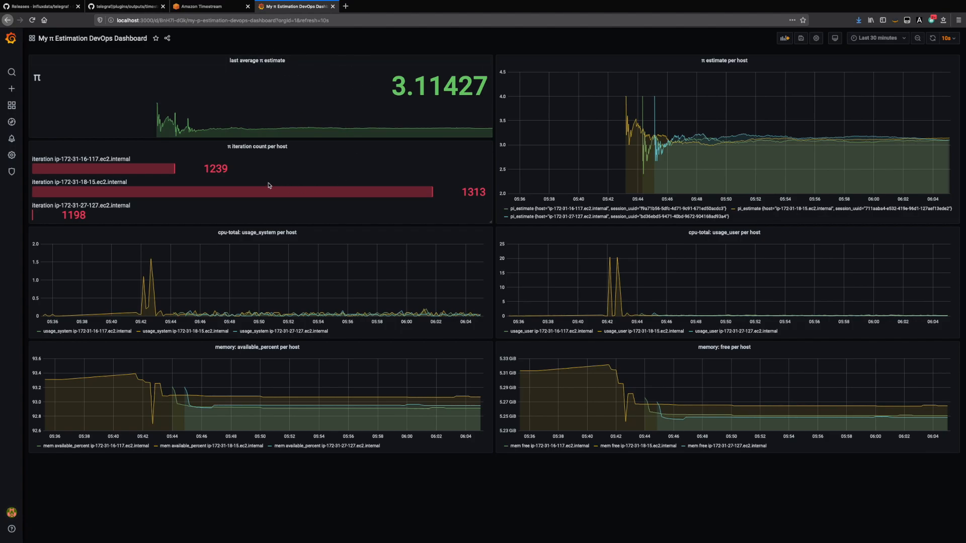
pyautogui.moveTo(286, 217)
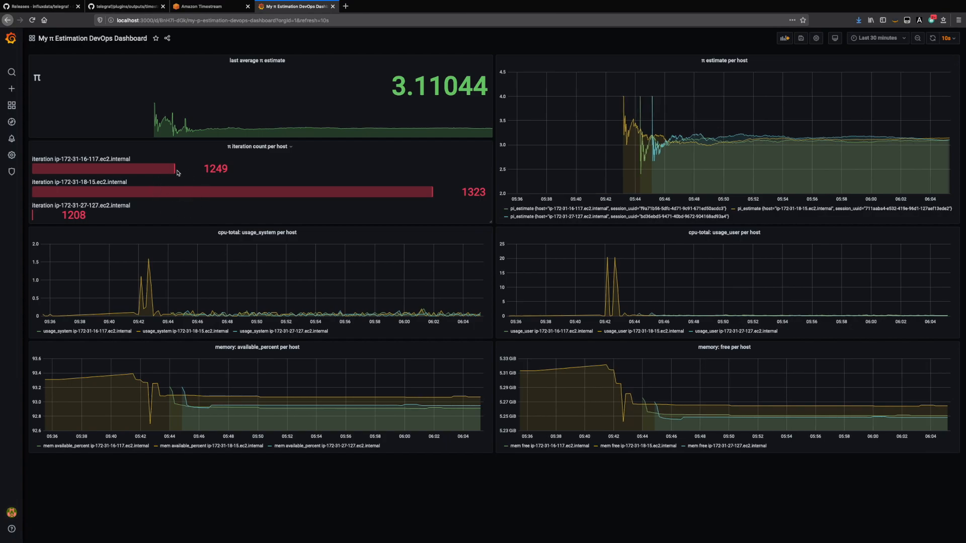
pyautogui.moveTo(320, 294)
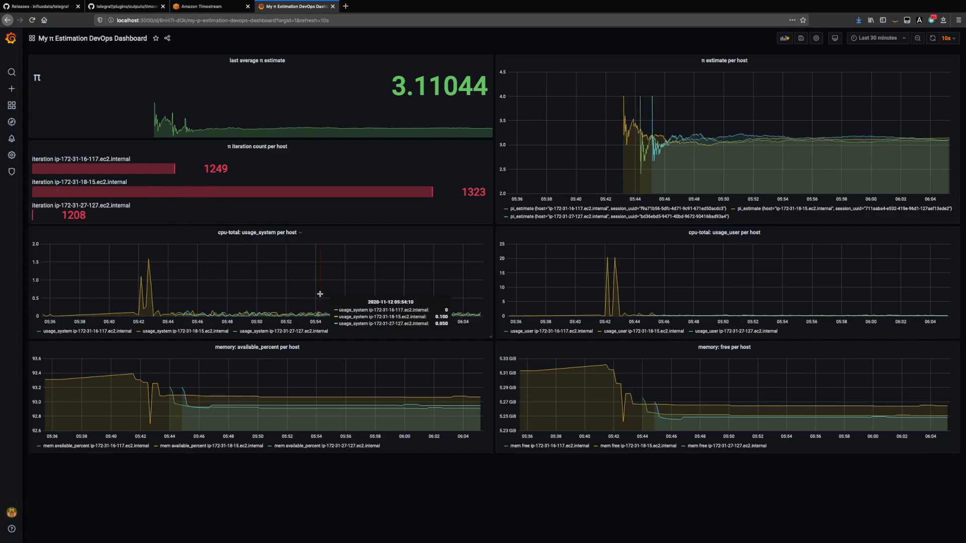
pyautogui.moveTo(543, 374)
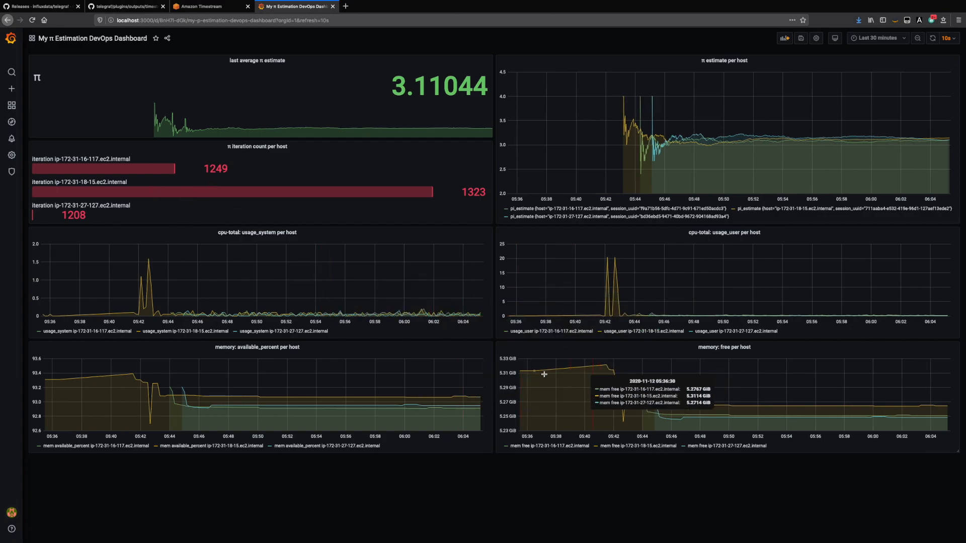
pyautogui.moveTo(612, 104)
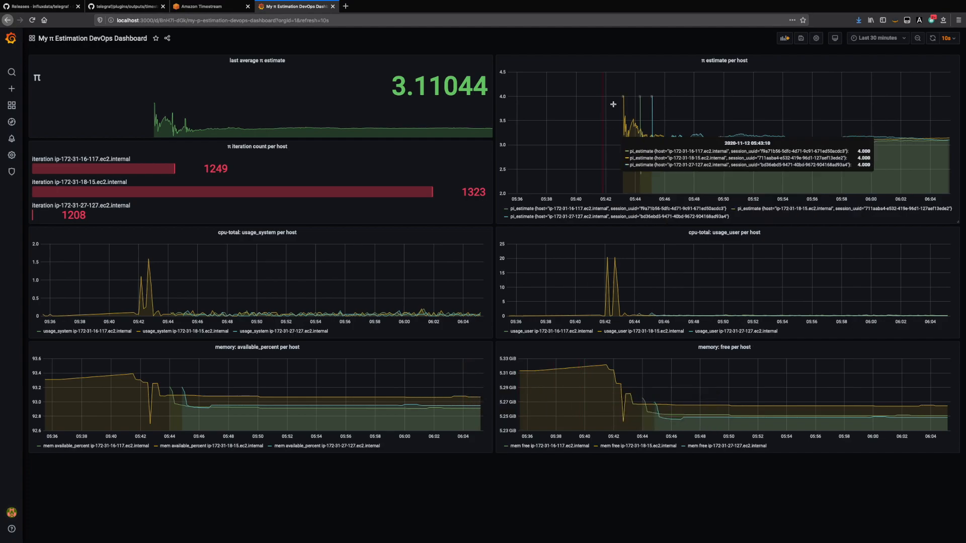
pyautogui.moveTo(721, 164)
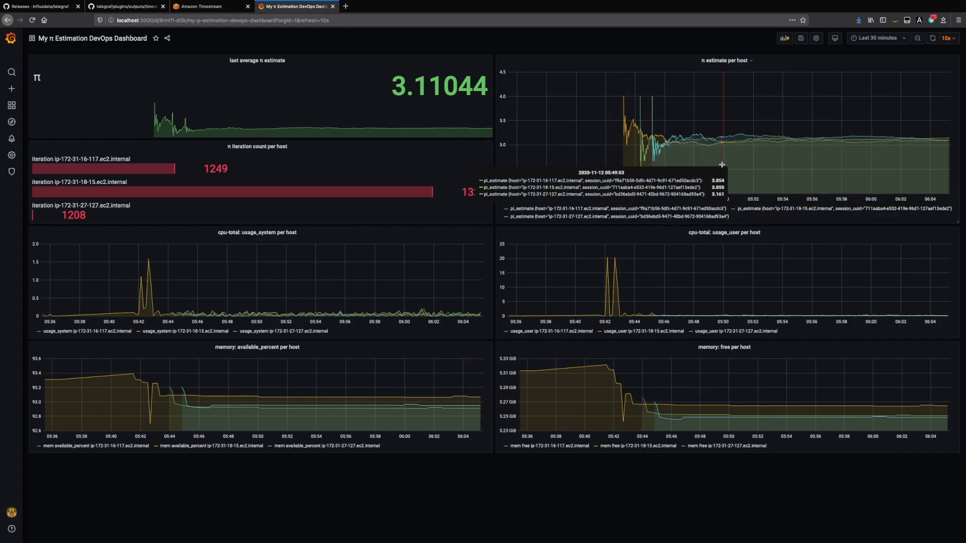
pyautogui.moveTo(744, 151)
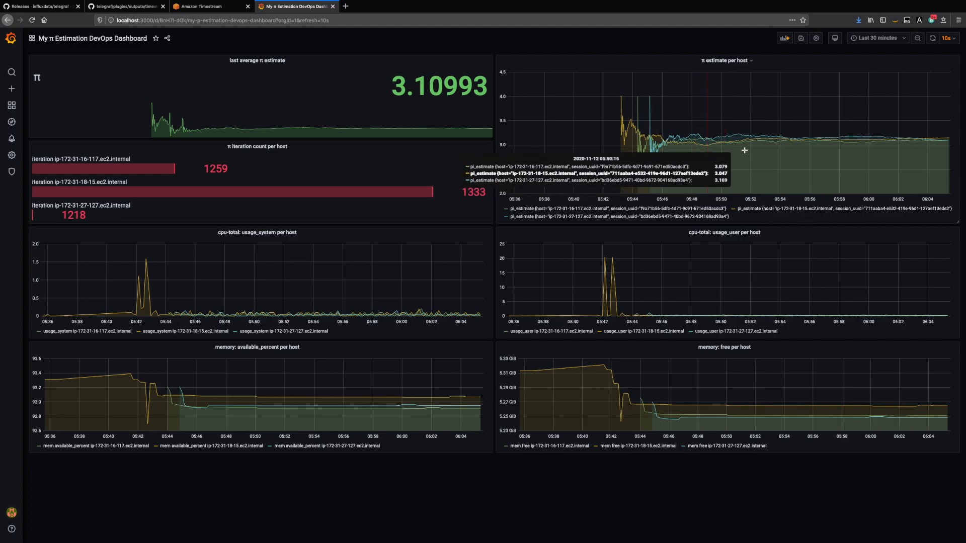
pyautogui.moveTo(774, 172)
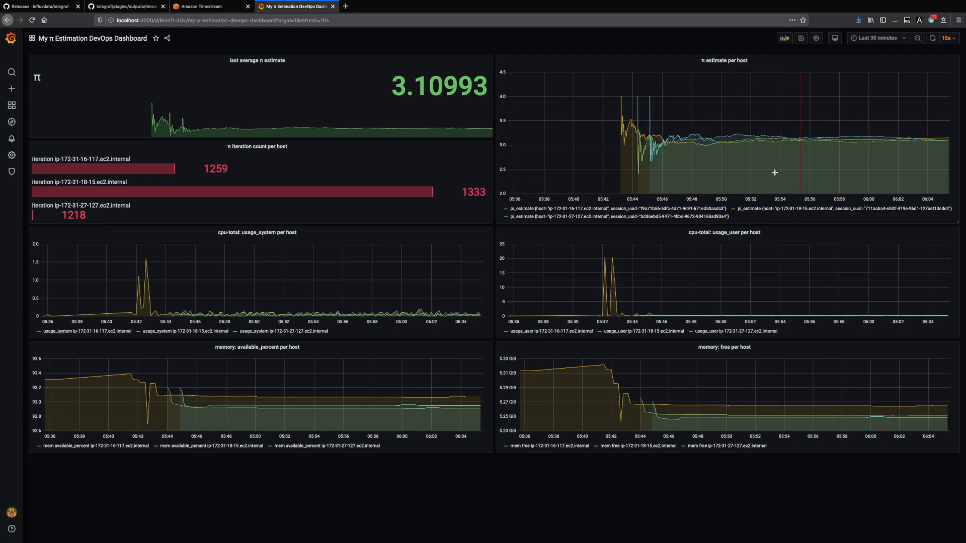
pyautogui.click(257, 60)
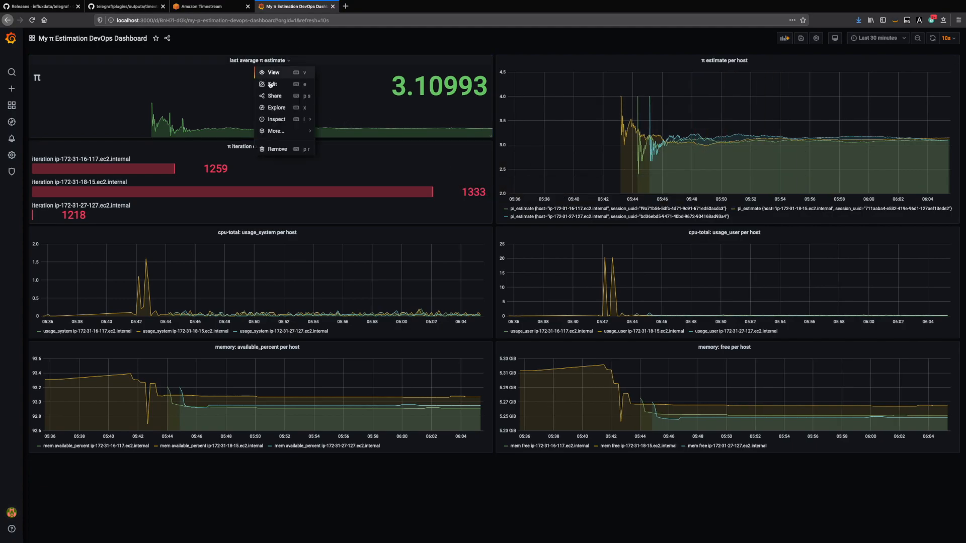
pyautogui.click(272, 84)
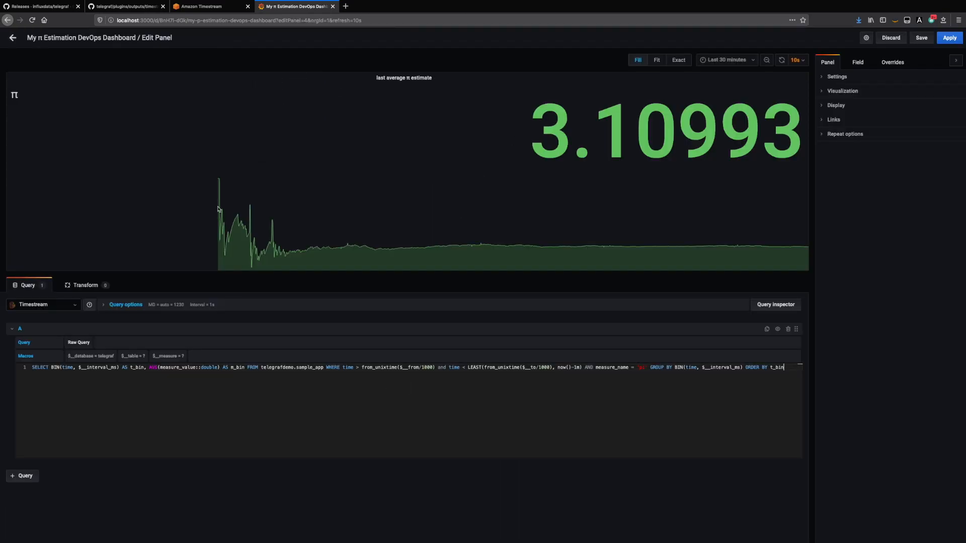
pyautogui.click(12, 38)
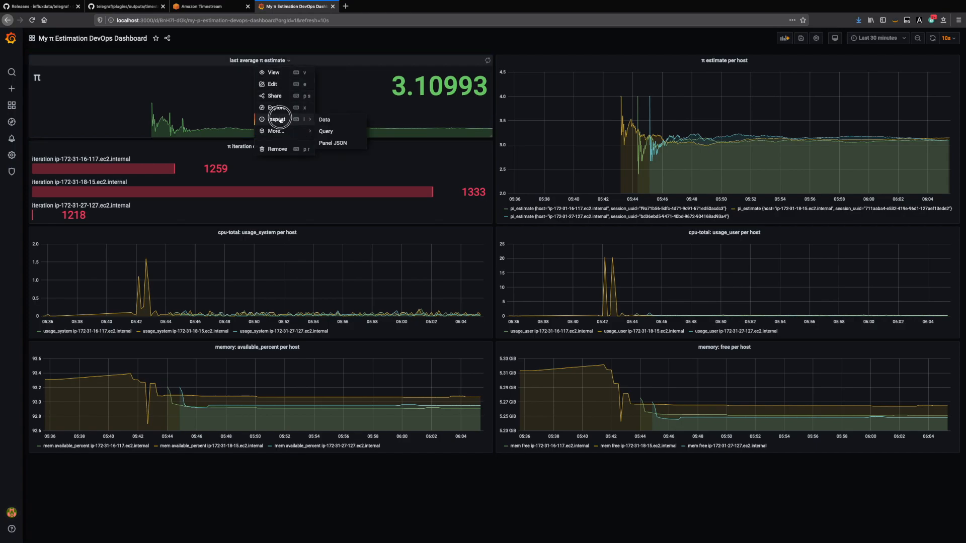
pyautogui.click(326, 131)
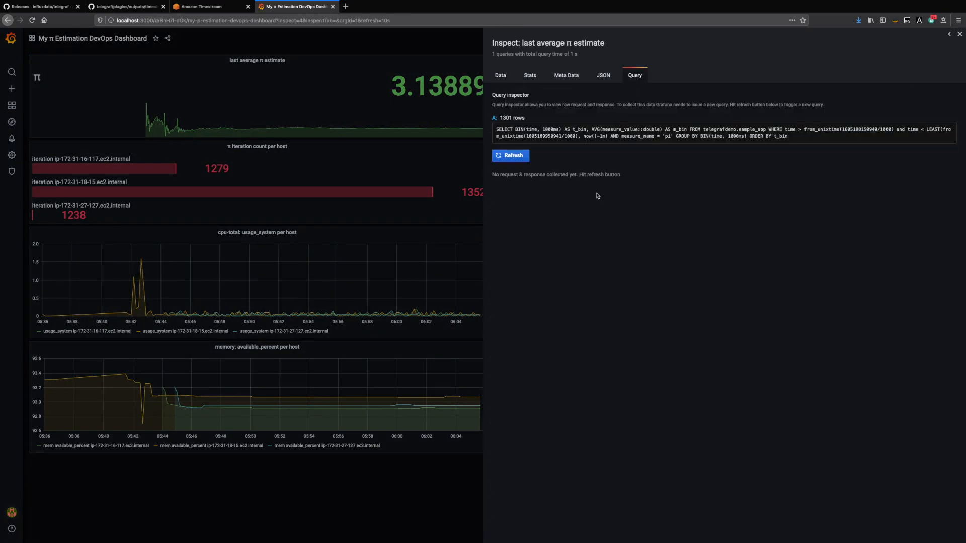
pyautogui.click(510, 156)
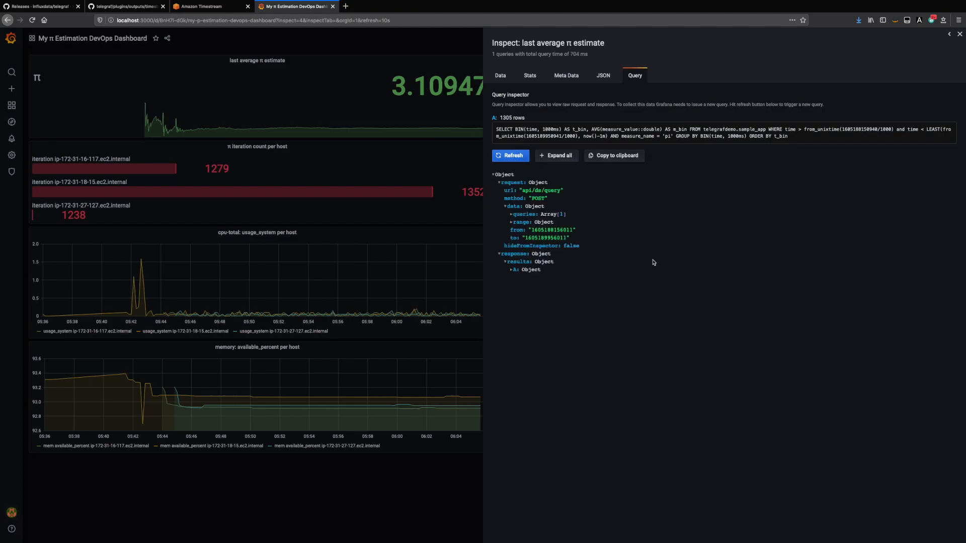
pyautogui.moveTo(613, 269)
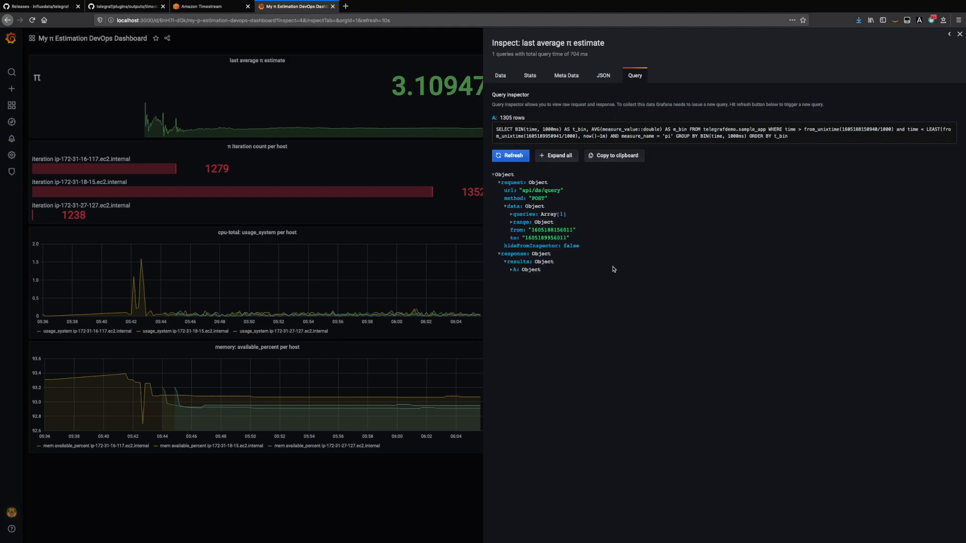
pyautogui.click(510, 155)
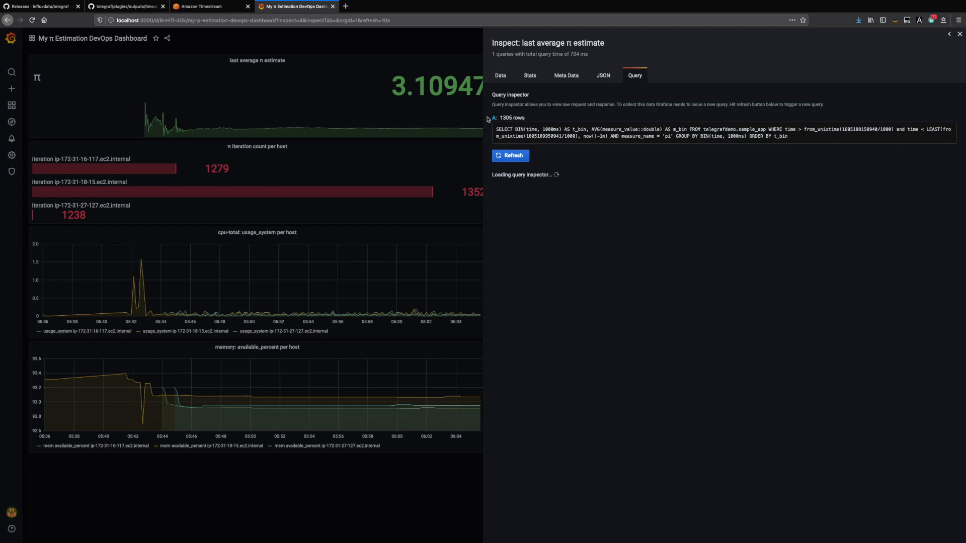
pyautogui.click(509, 155)
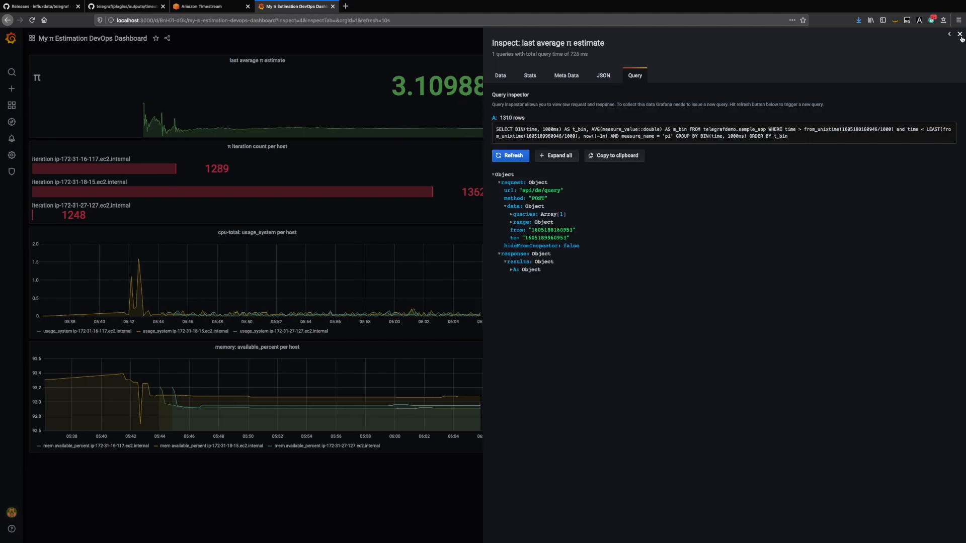
pyautogui.click(959, 35)
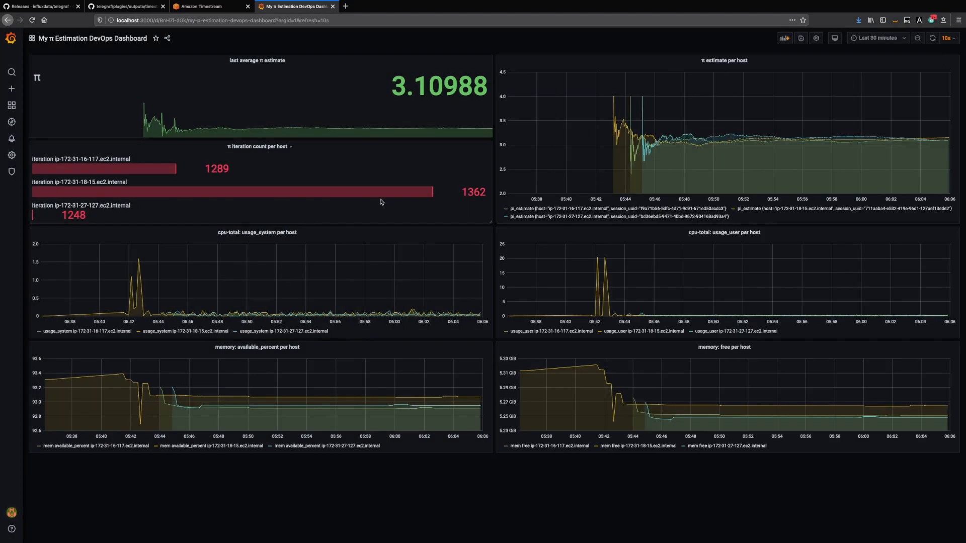